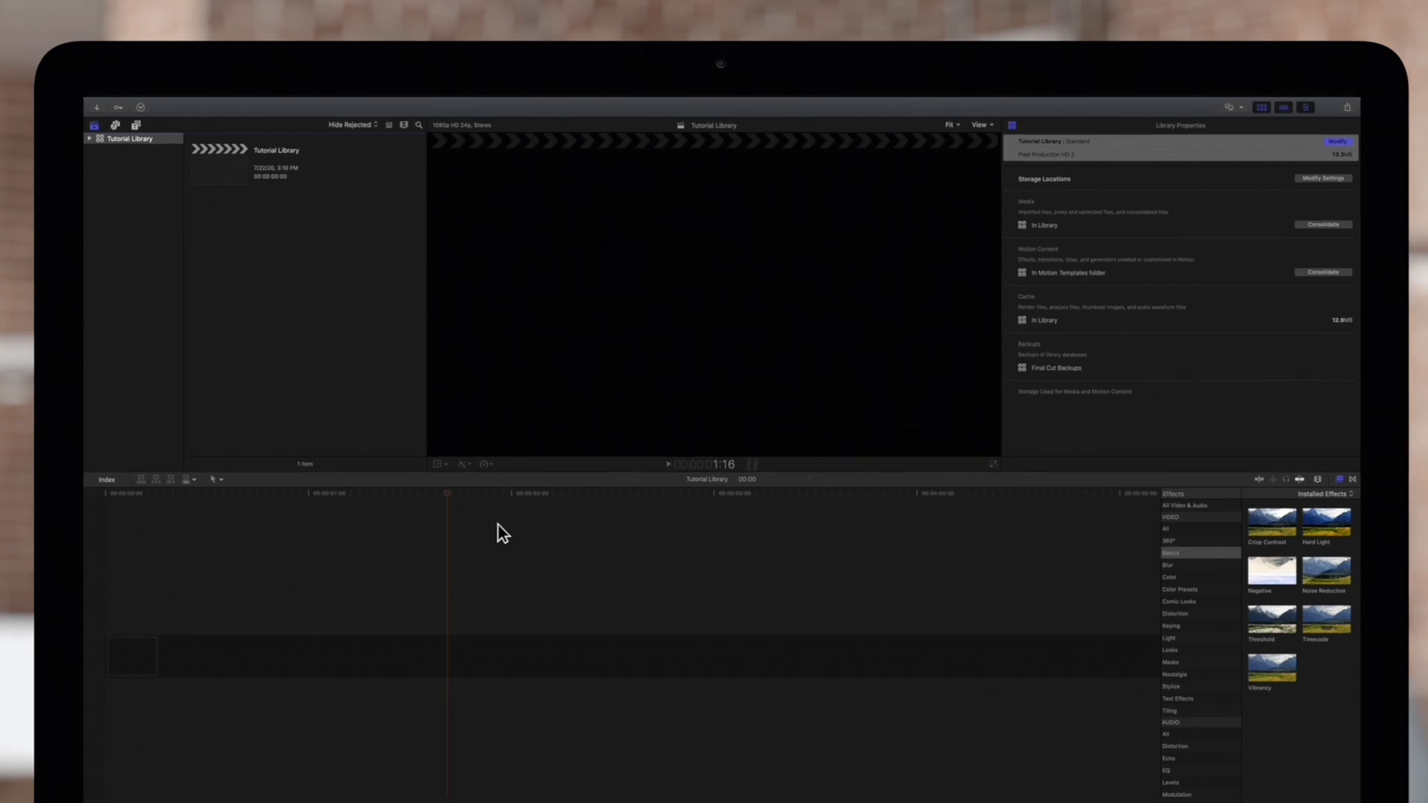
# Step: Add a Custom title from the Titles sidebar to the timeline and select it
pyautogui.click(165, 161)
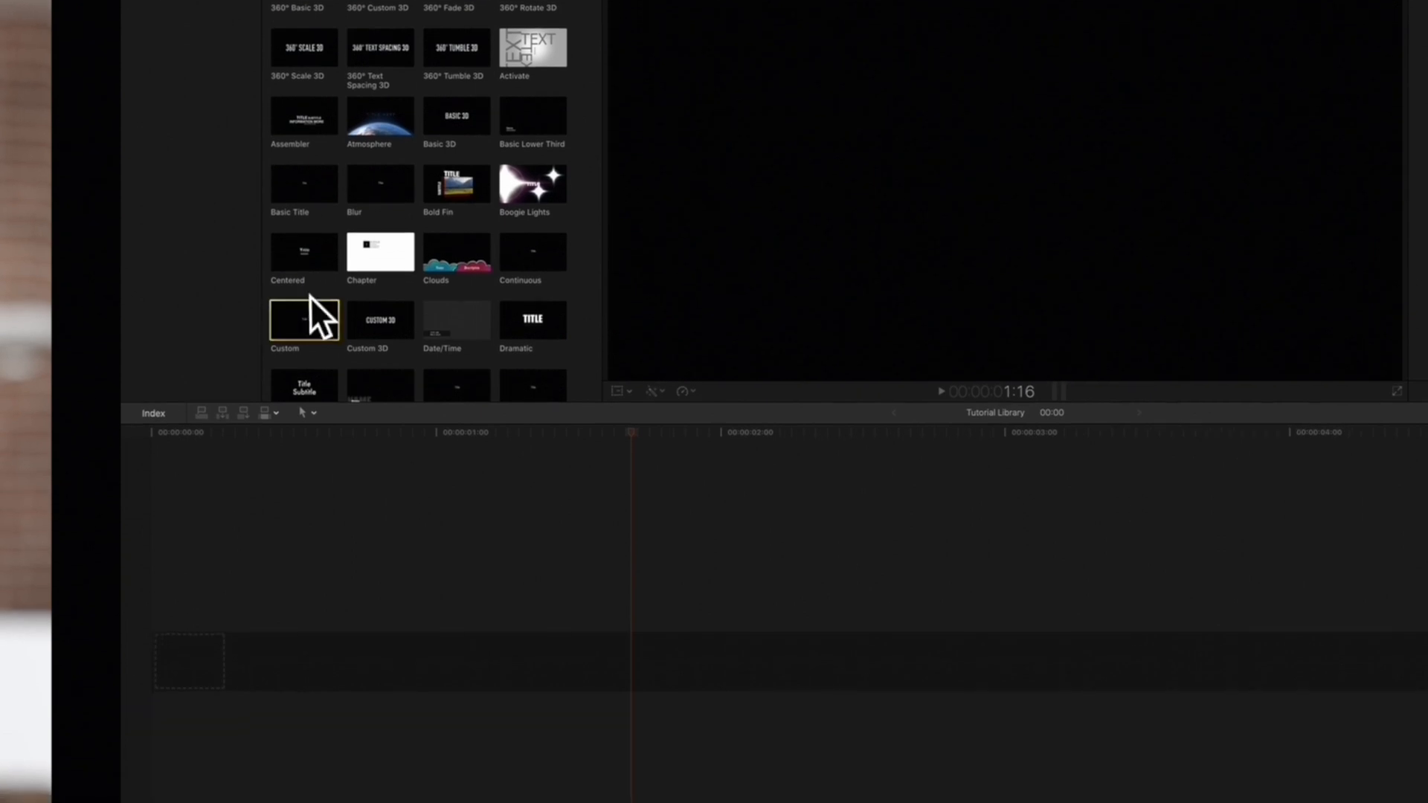
pyautogui.doubleClick(303, 320)
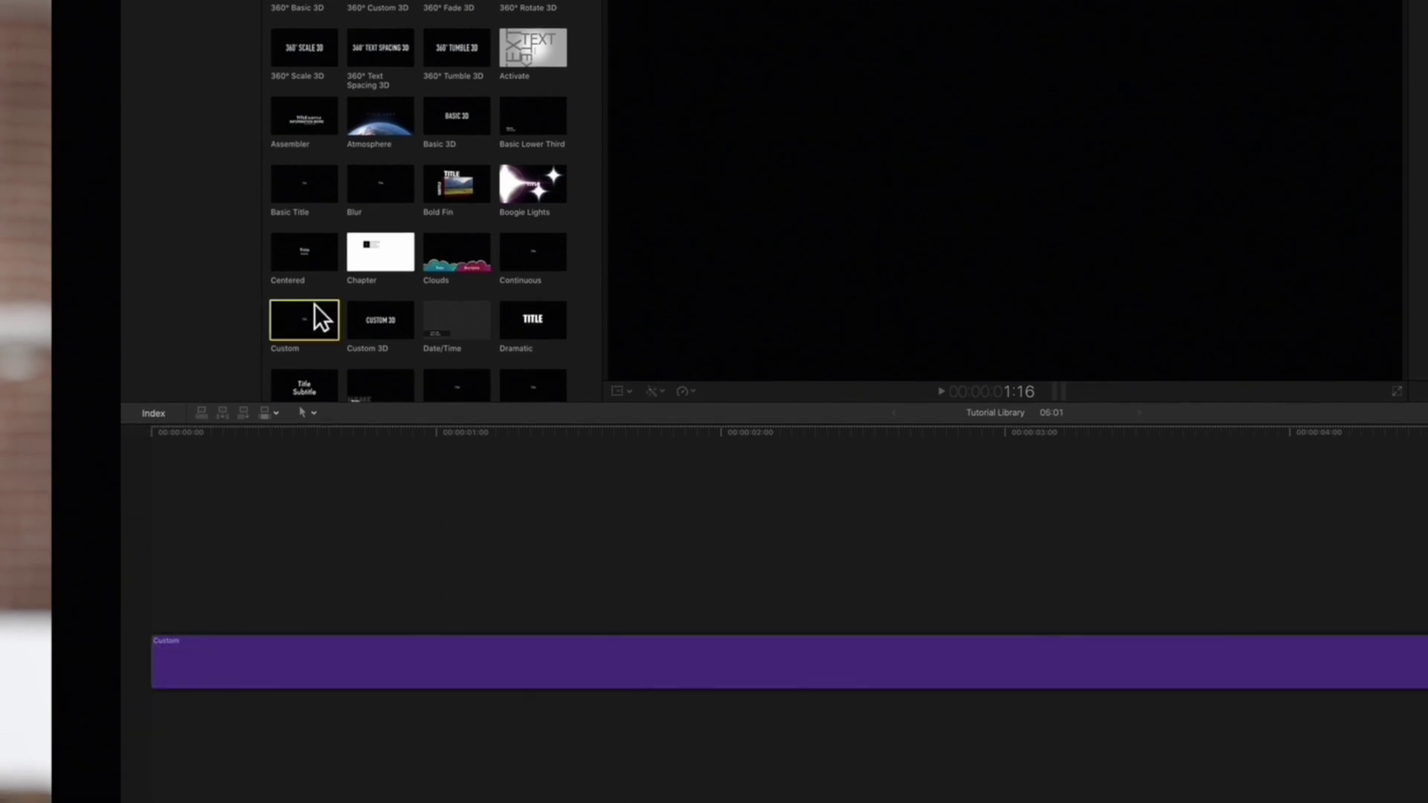
pyautogui.click(723, 432)
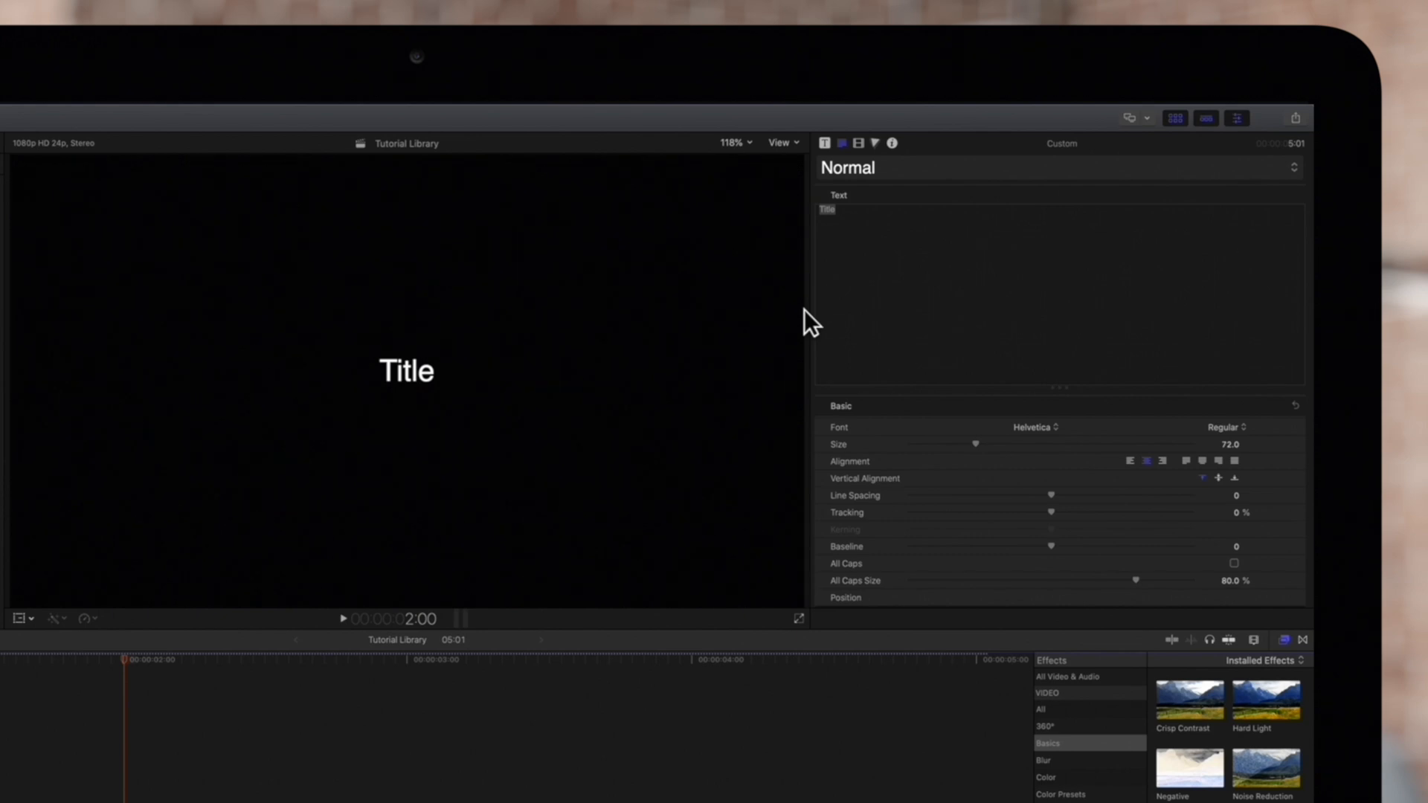
pyautogui.moveTo(1203, 163)
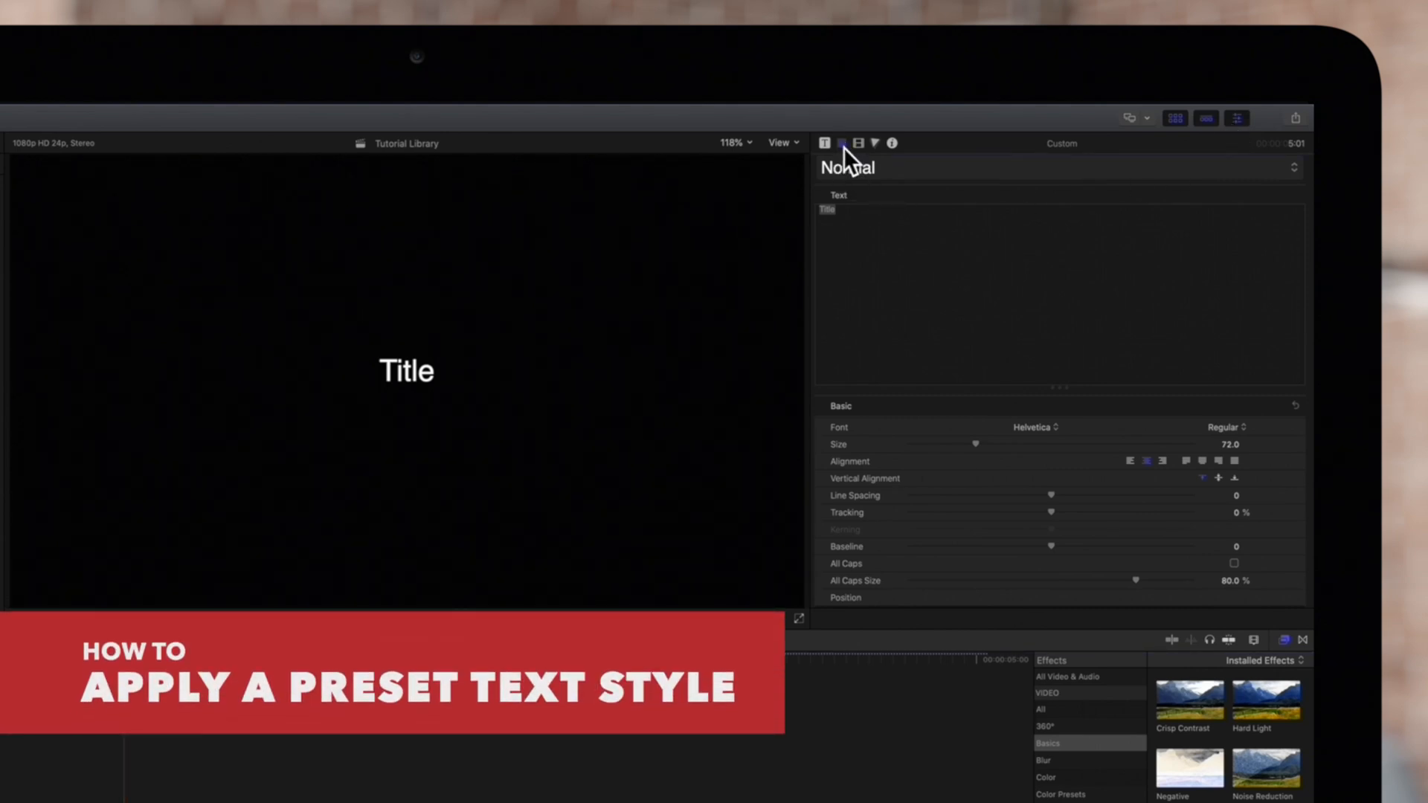
pyautogui.moveTo(940, 186)
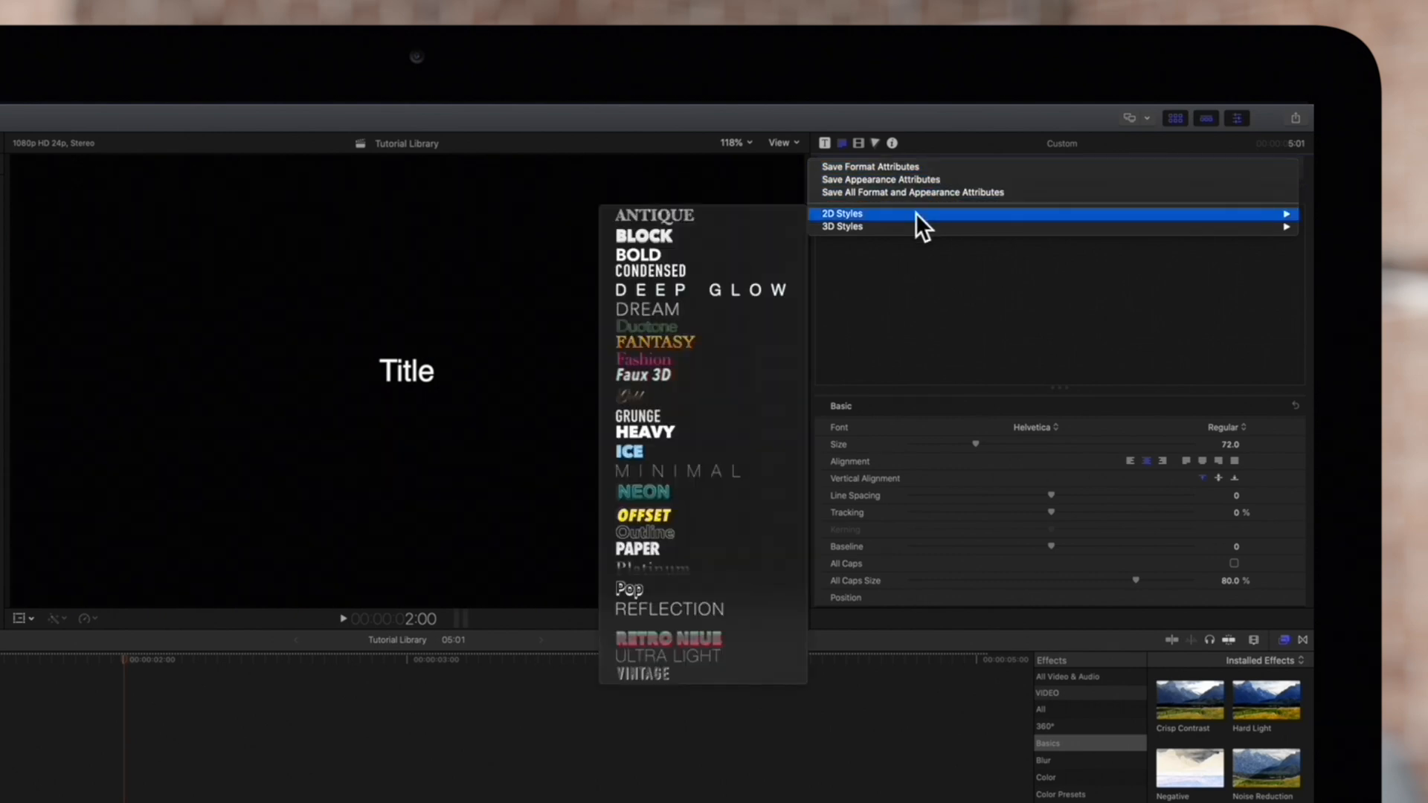
pyautogui.moveTo(919, 230)
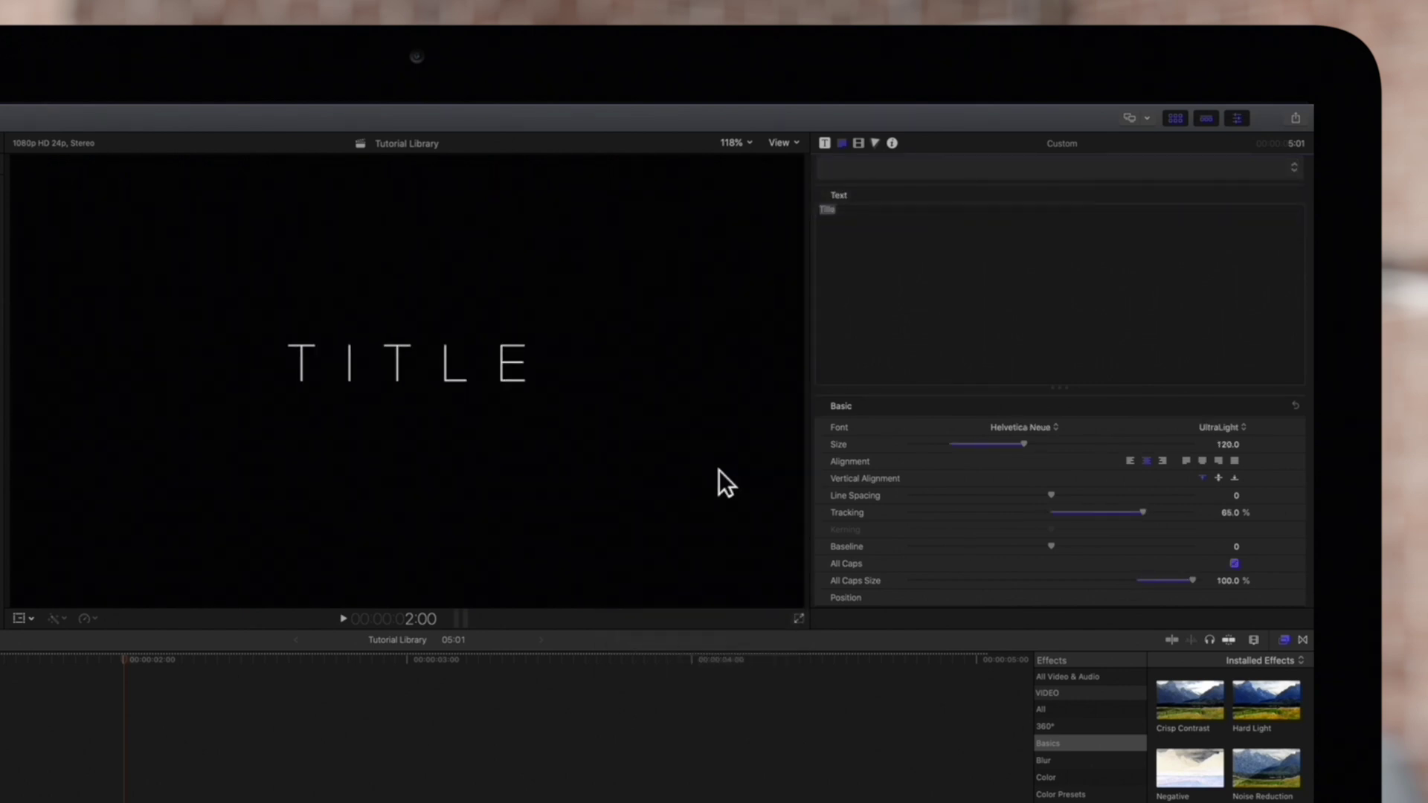
# Step: Apply the Glossy Green 3D preset style to the title
pyautogui.click(1290, 168)
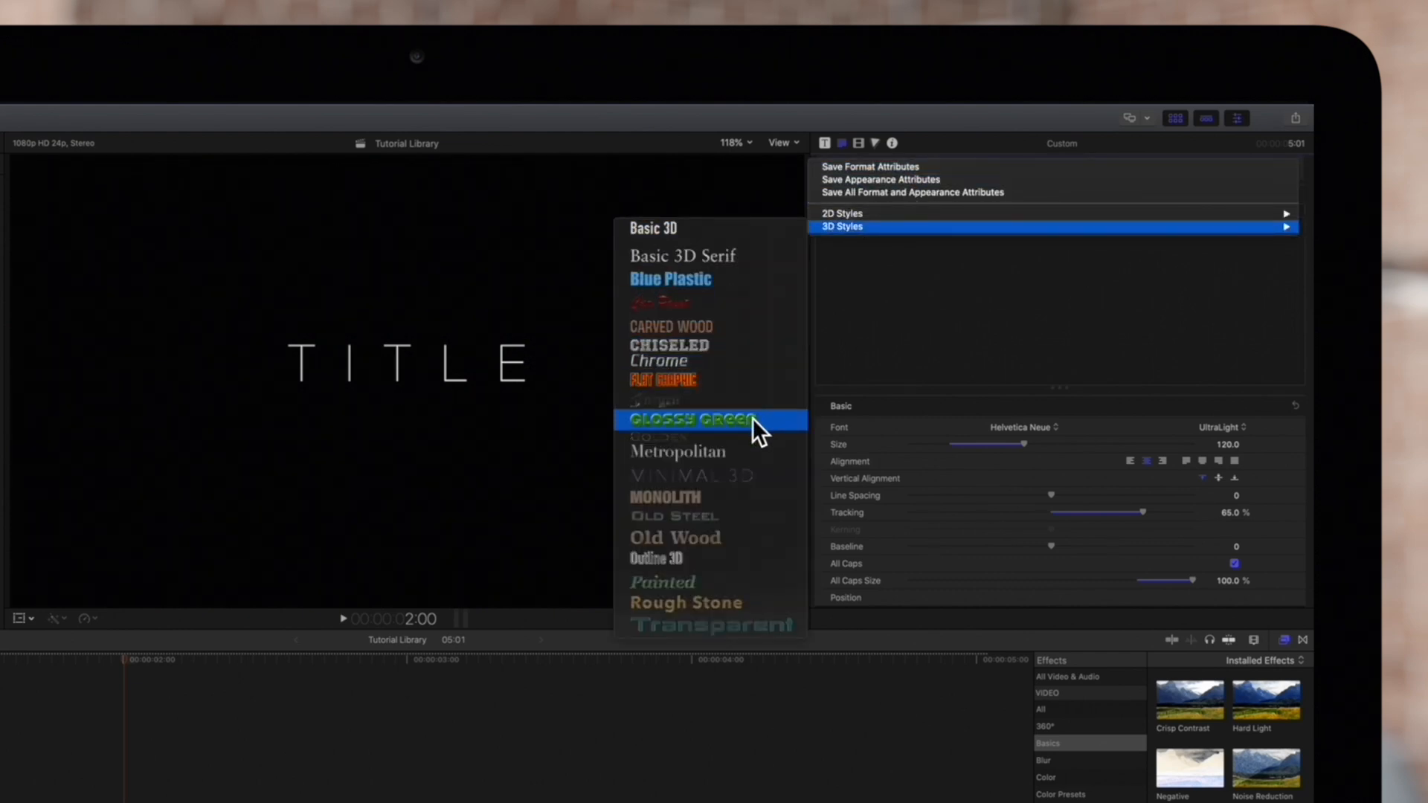
pyautogui.click(690, 420)
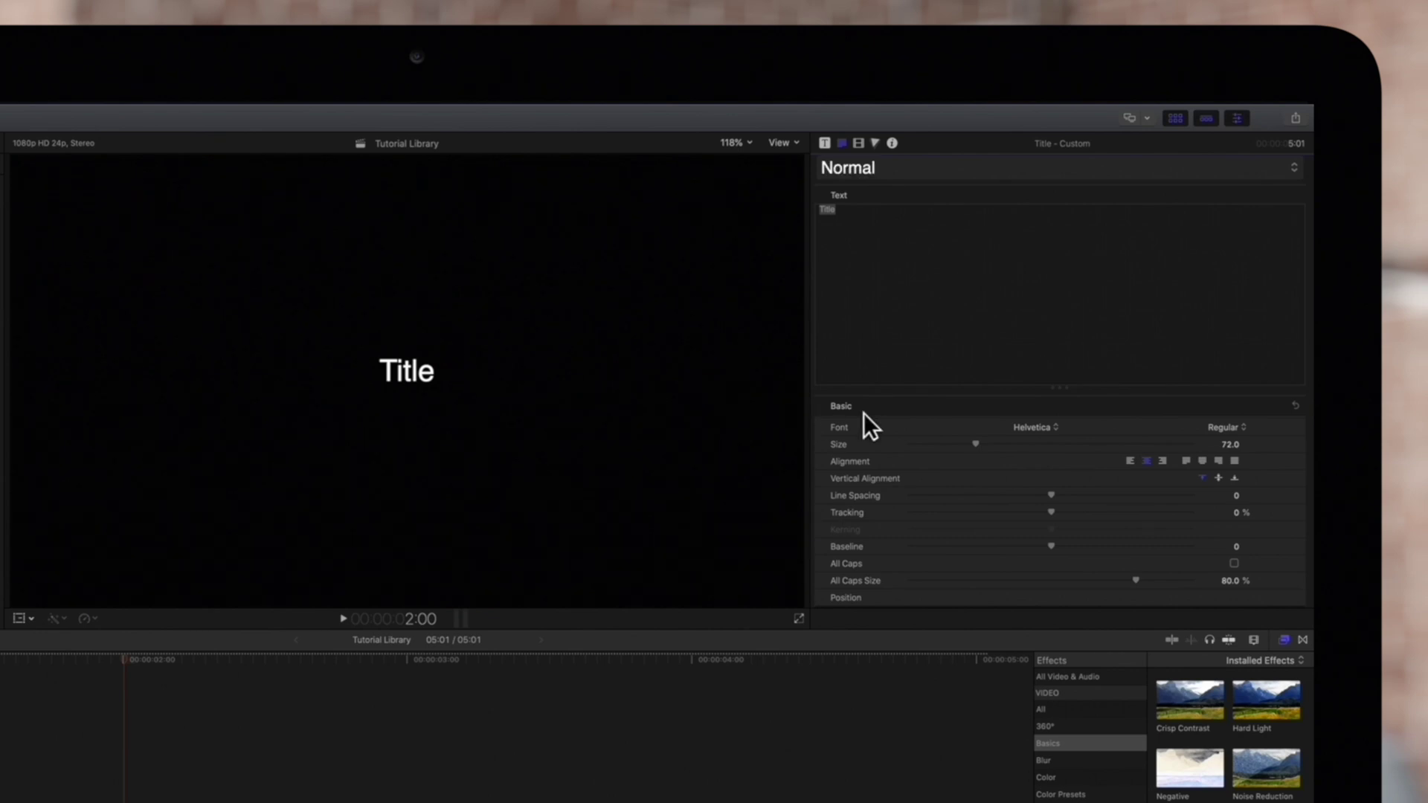
# Step: Switch the title to the Juneguil font
pyautogui.click(1034, 427)
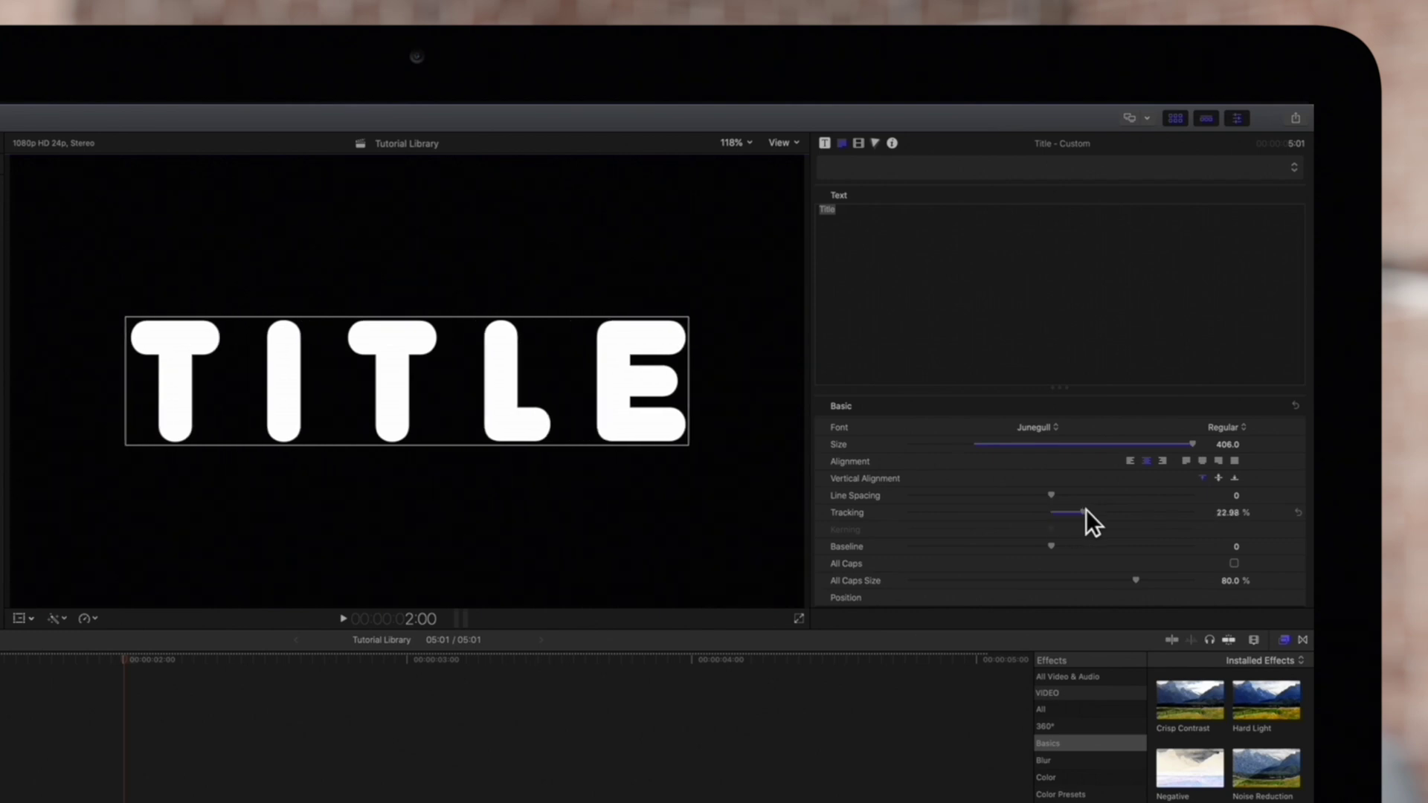
# Step: Colour the letter face pink and give the glow a matching pink colour
pyautogui.scroll(-3)
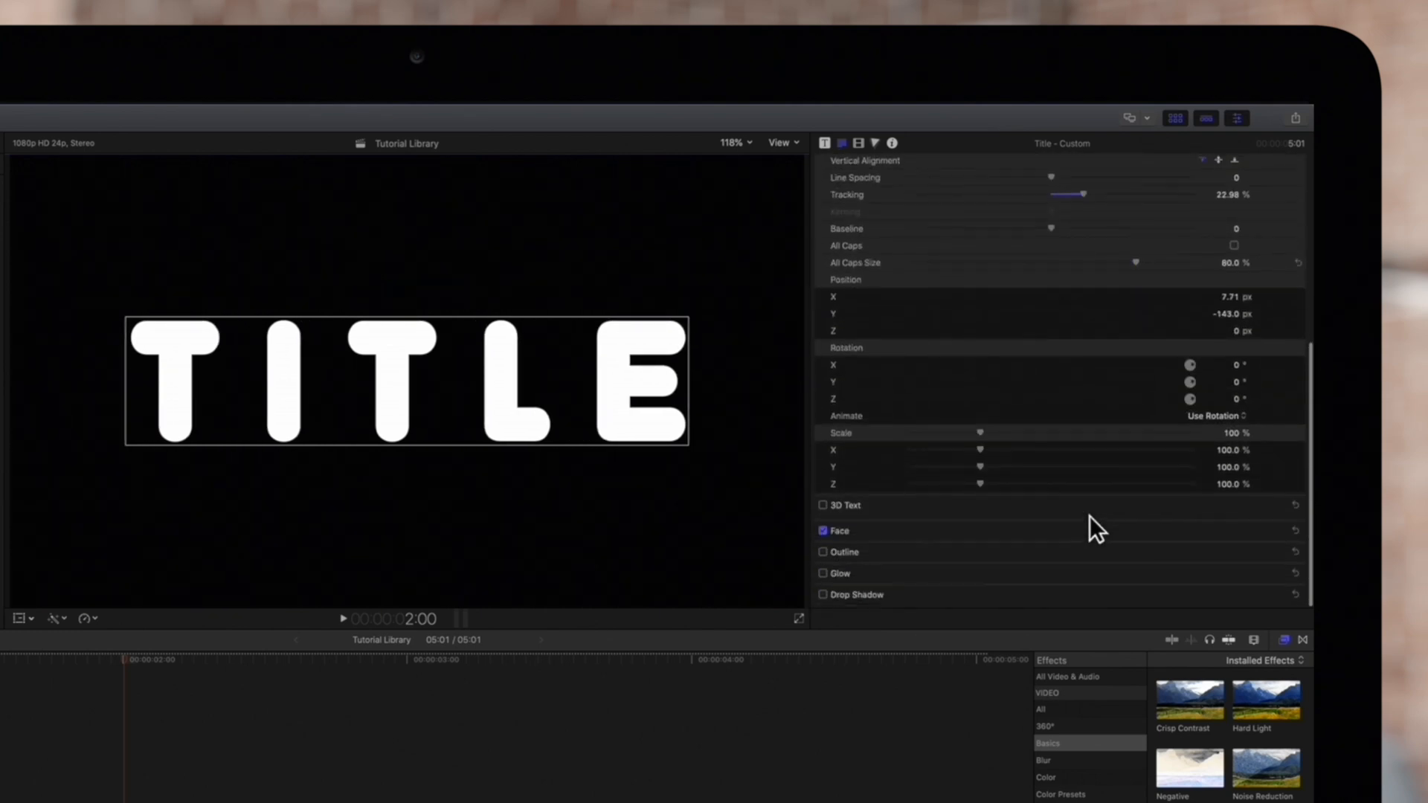
pyautogui.click(1229, 501)
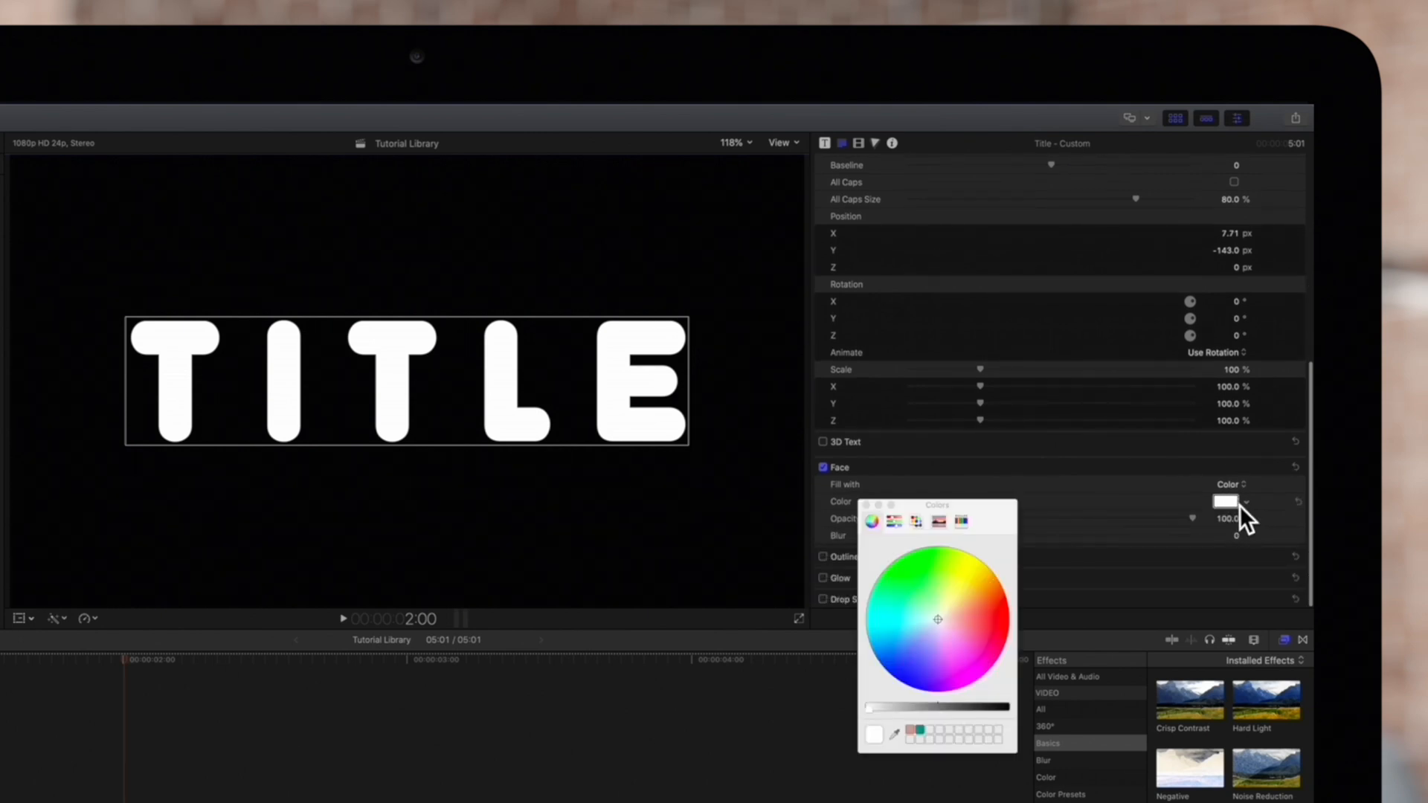
pyautogui.click(938, 638)
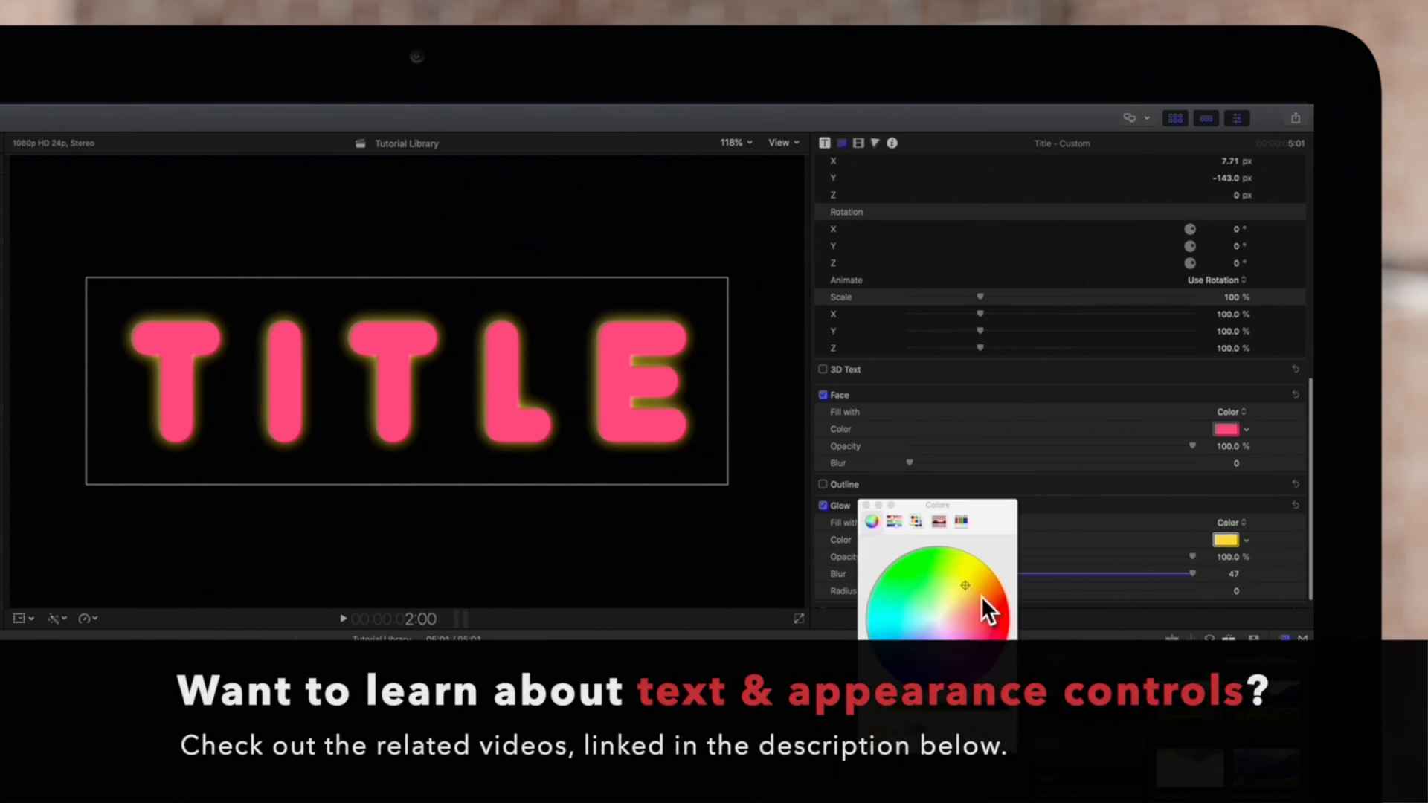
pyautogui.click(965, 584)
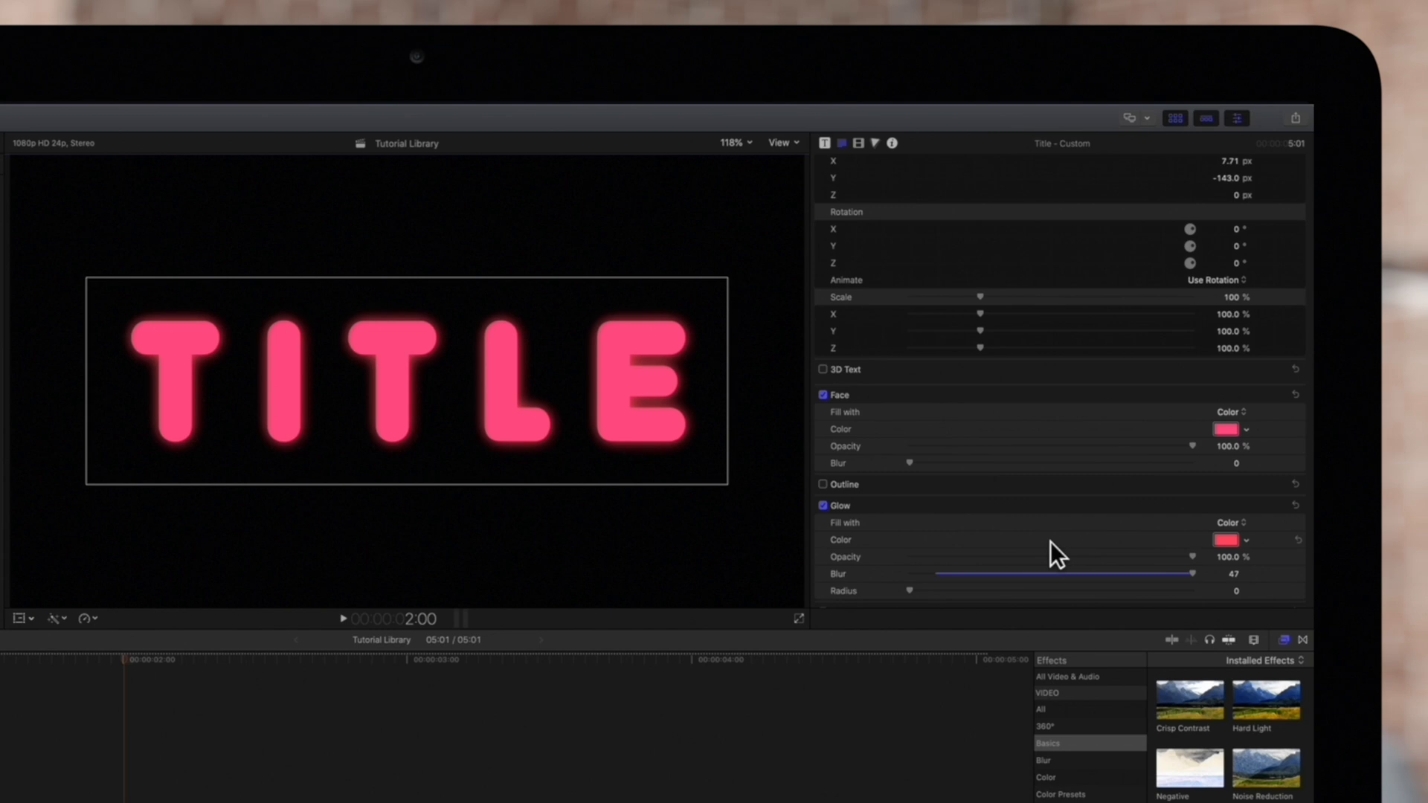
# Step: Choose Save All Format and Appearance Attributes from the preset pop-up
pyautogui.scroll(3)
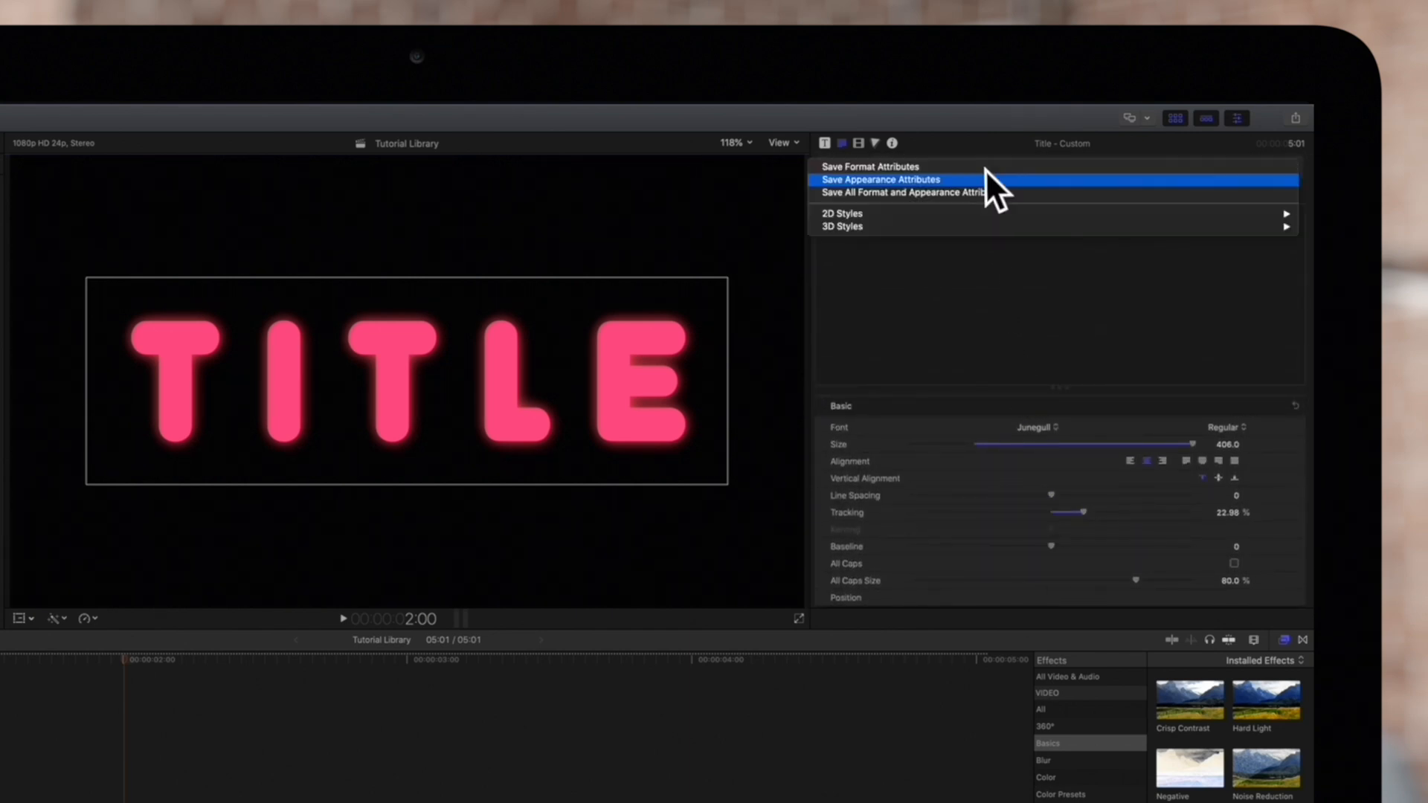
pyautogui.moveTo(1120, 177)
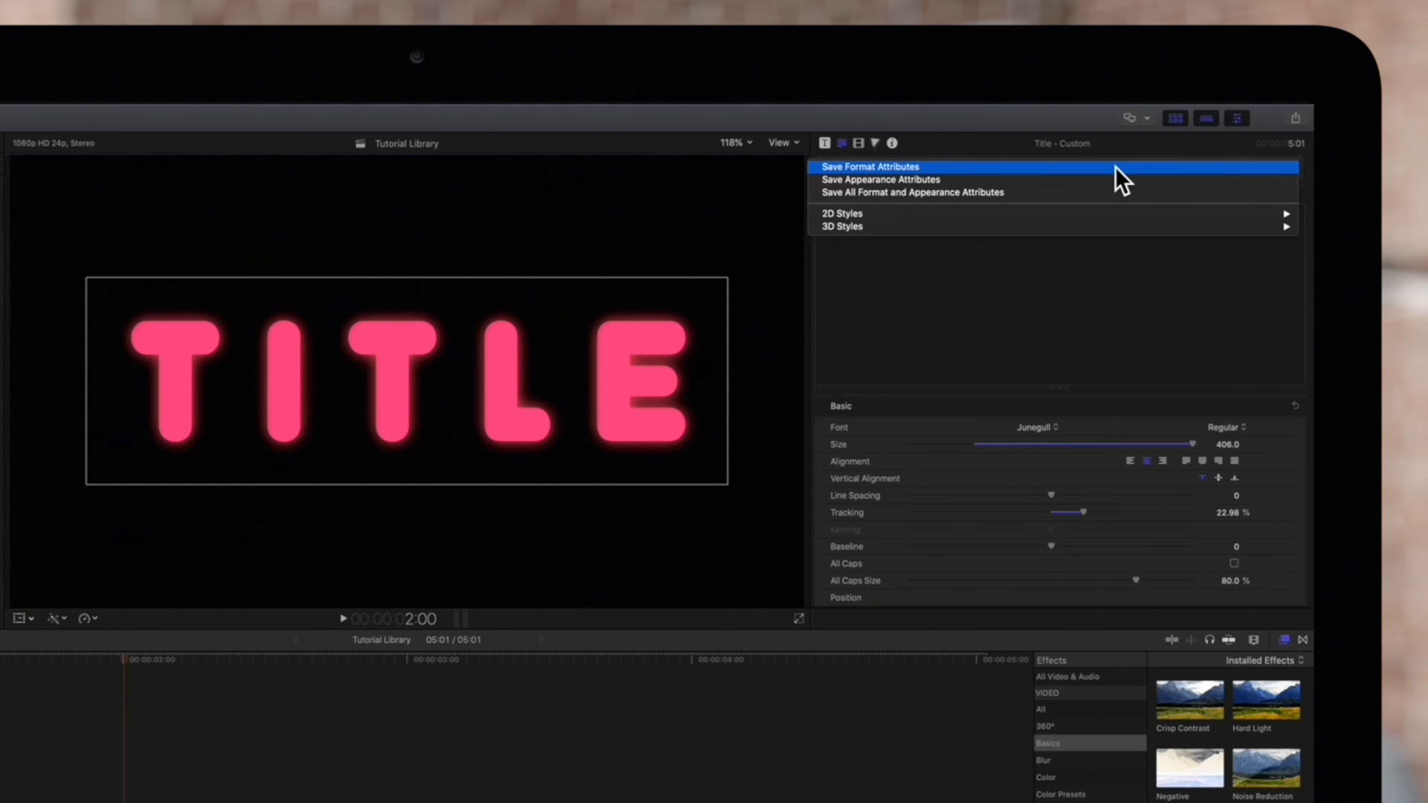
pyautogui.moveTo(1084, 192)
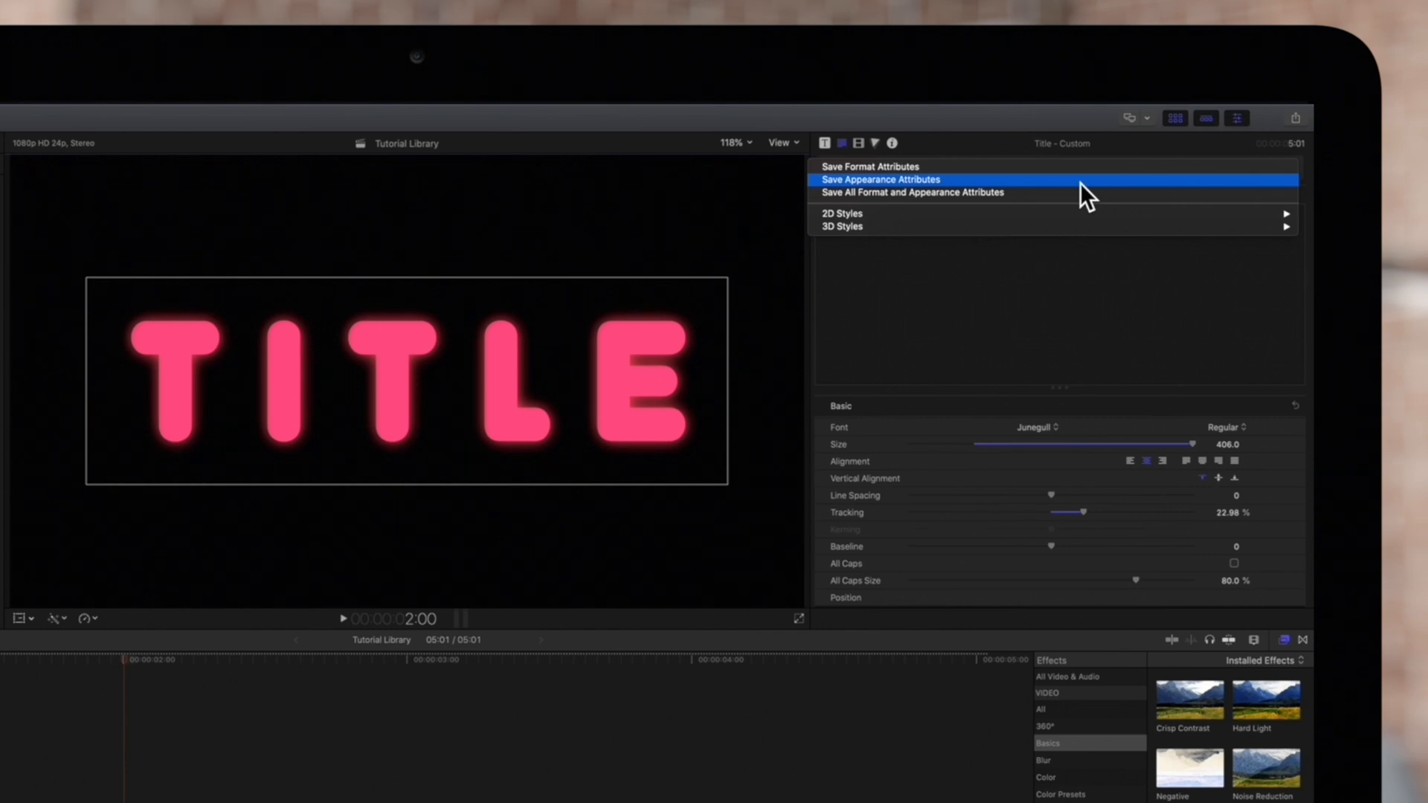
pyautogui.moveTo(1077, 192)
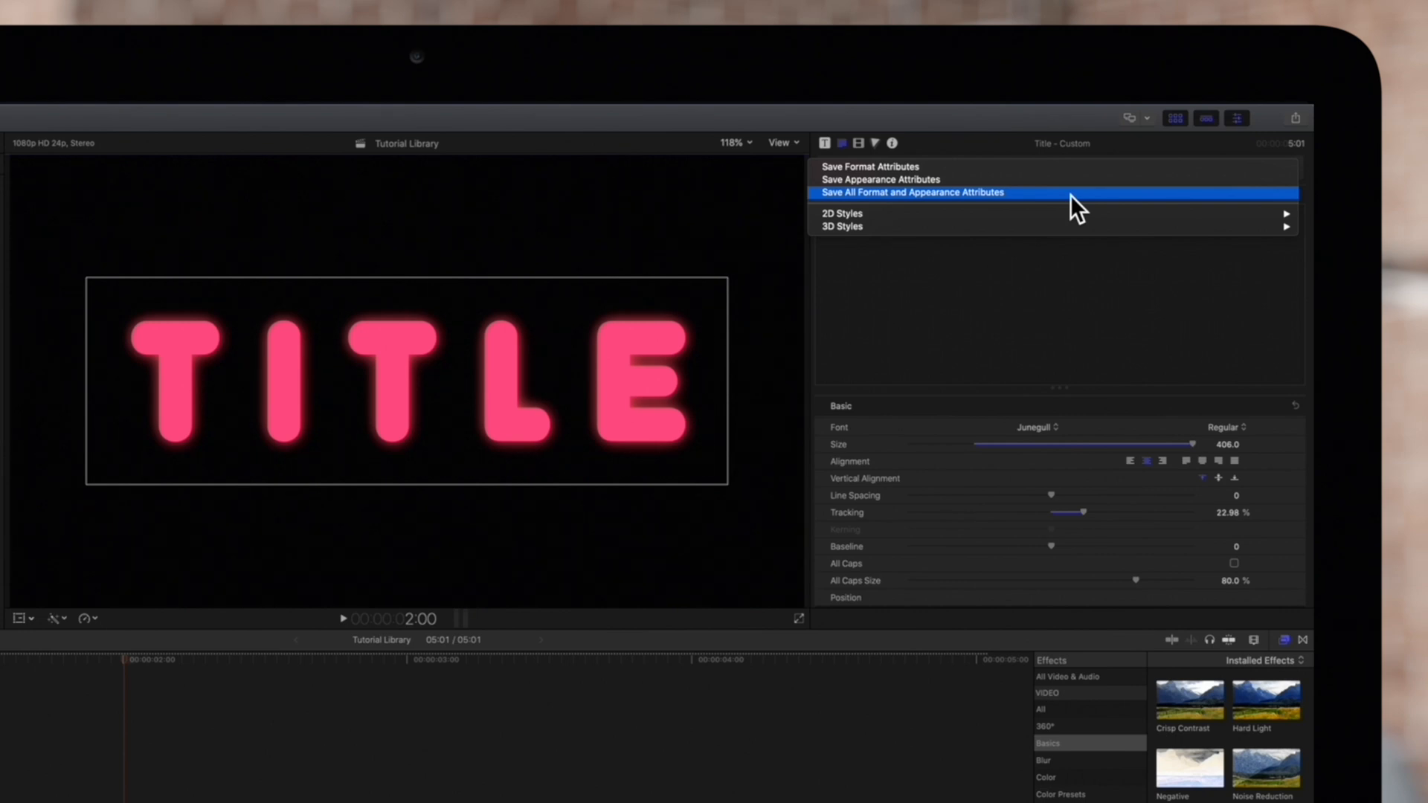
pyautogui.click(910, 191)
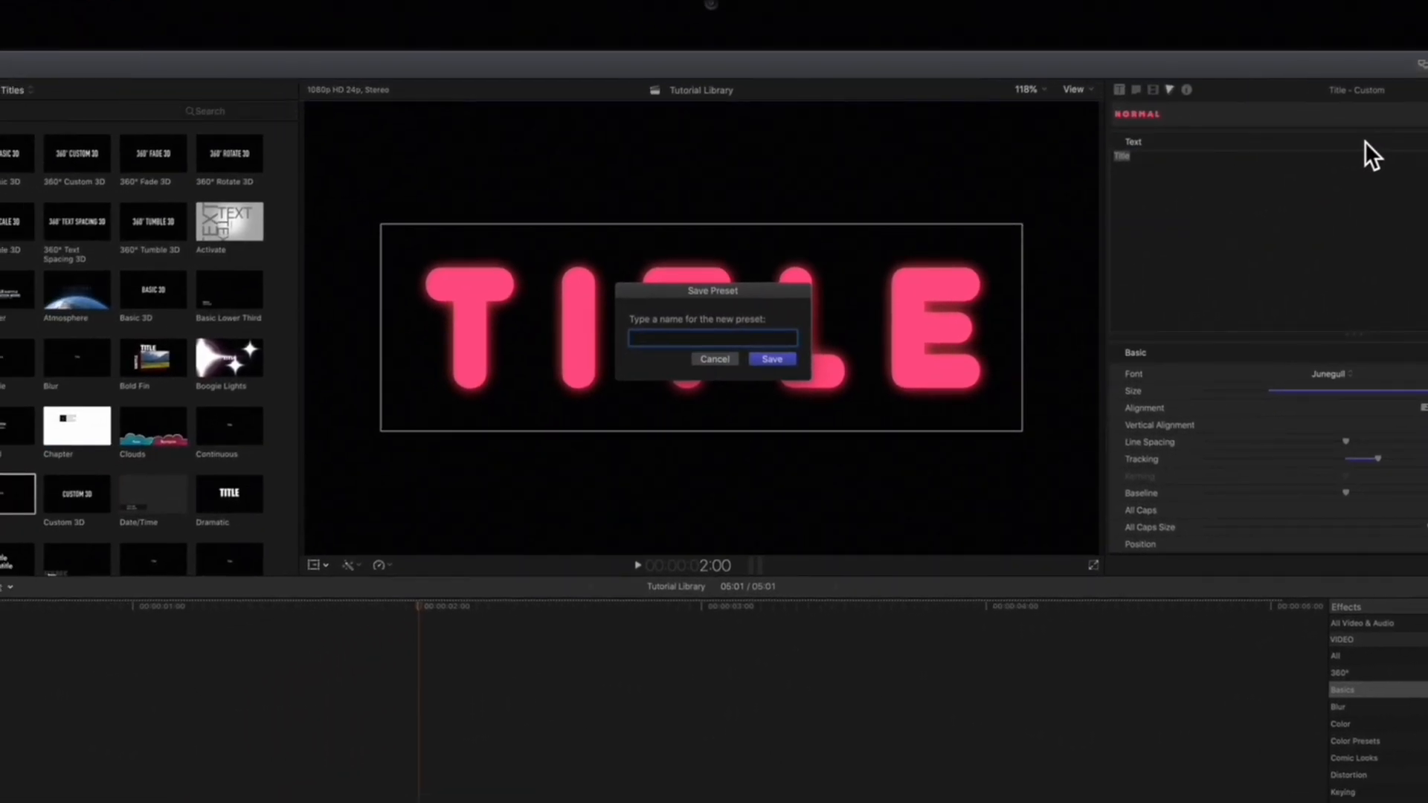
# Step: Name the new text preset 'Pink Glow'
pyautogui.write('Pink Glow')
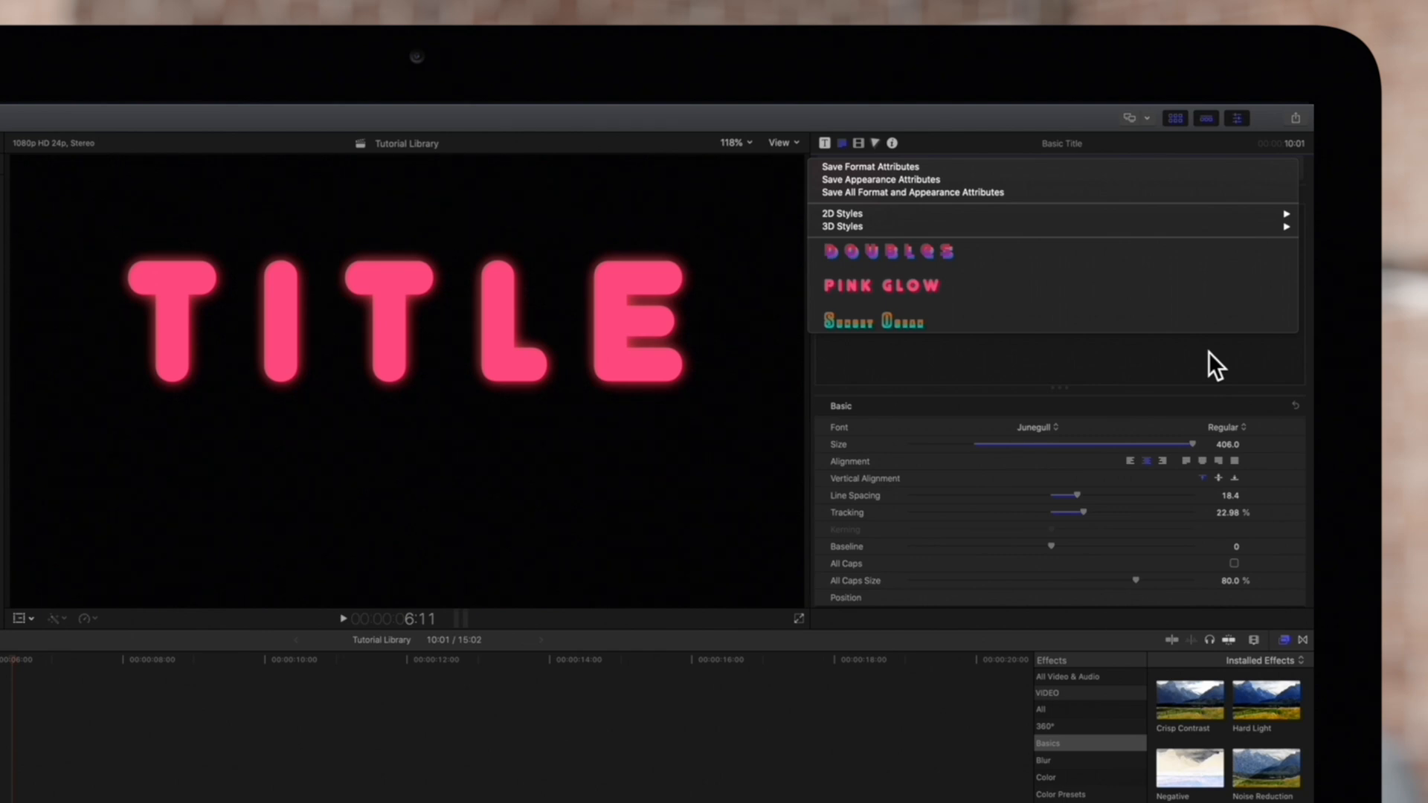
# Step: Apply the Pink Glow preset to the selected Basic Title
pyautogui.click(879, 286)
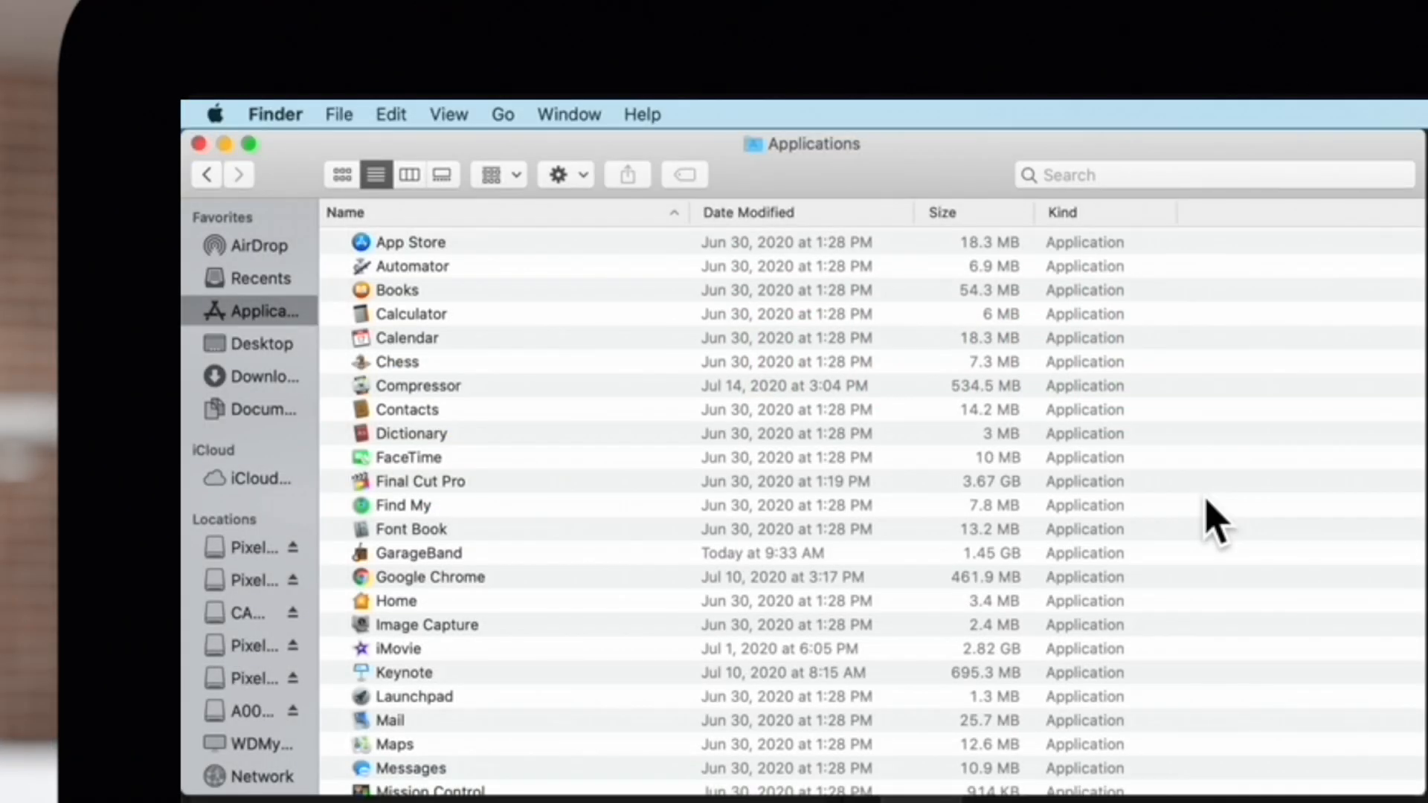
pyautogui.moveTo(530, 145)
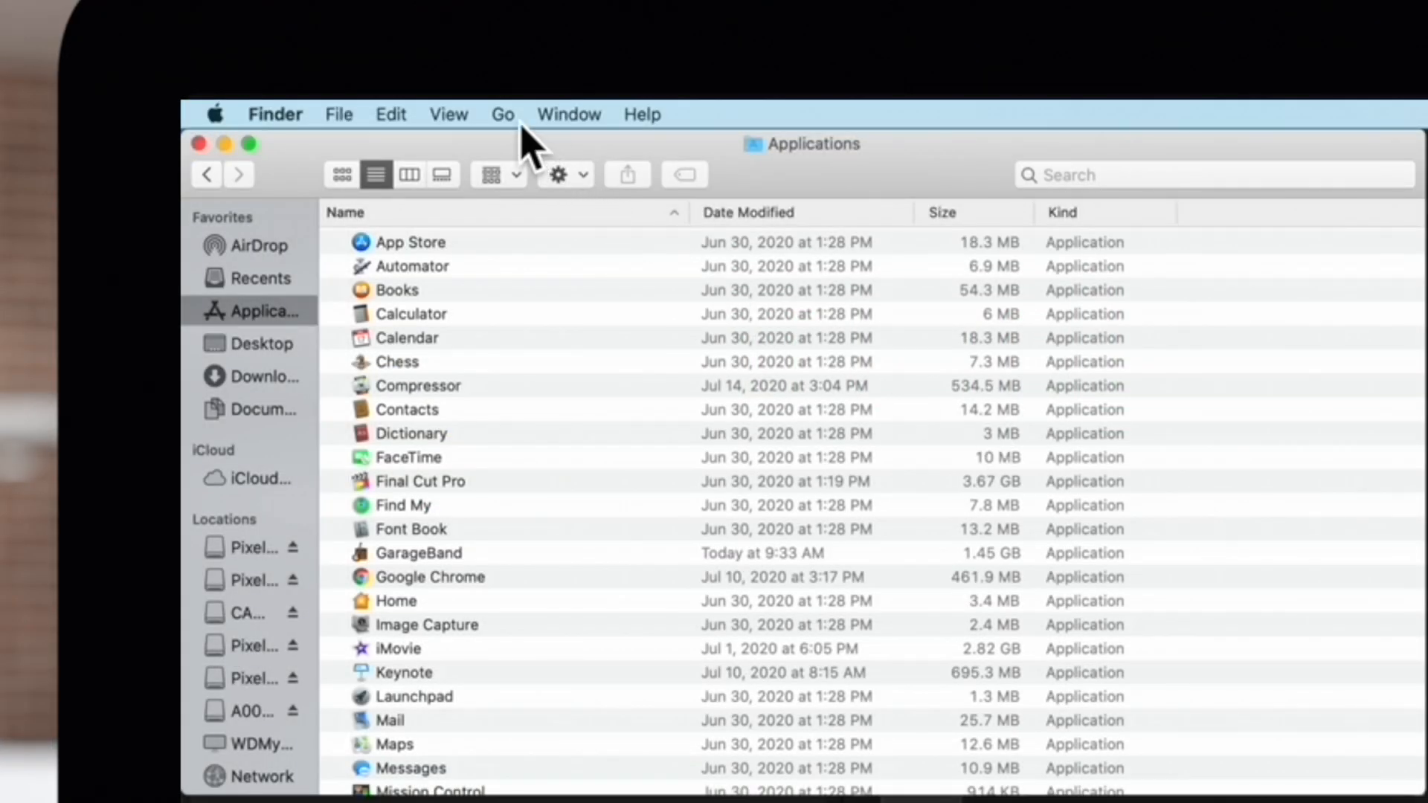
# Step: Jump to the hidden user Library folder and show it in column view
pyautogui.press('option')
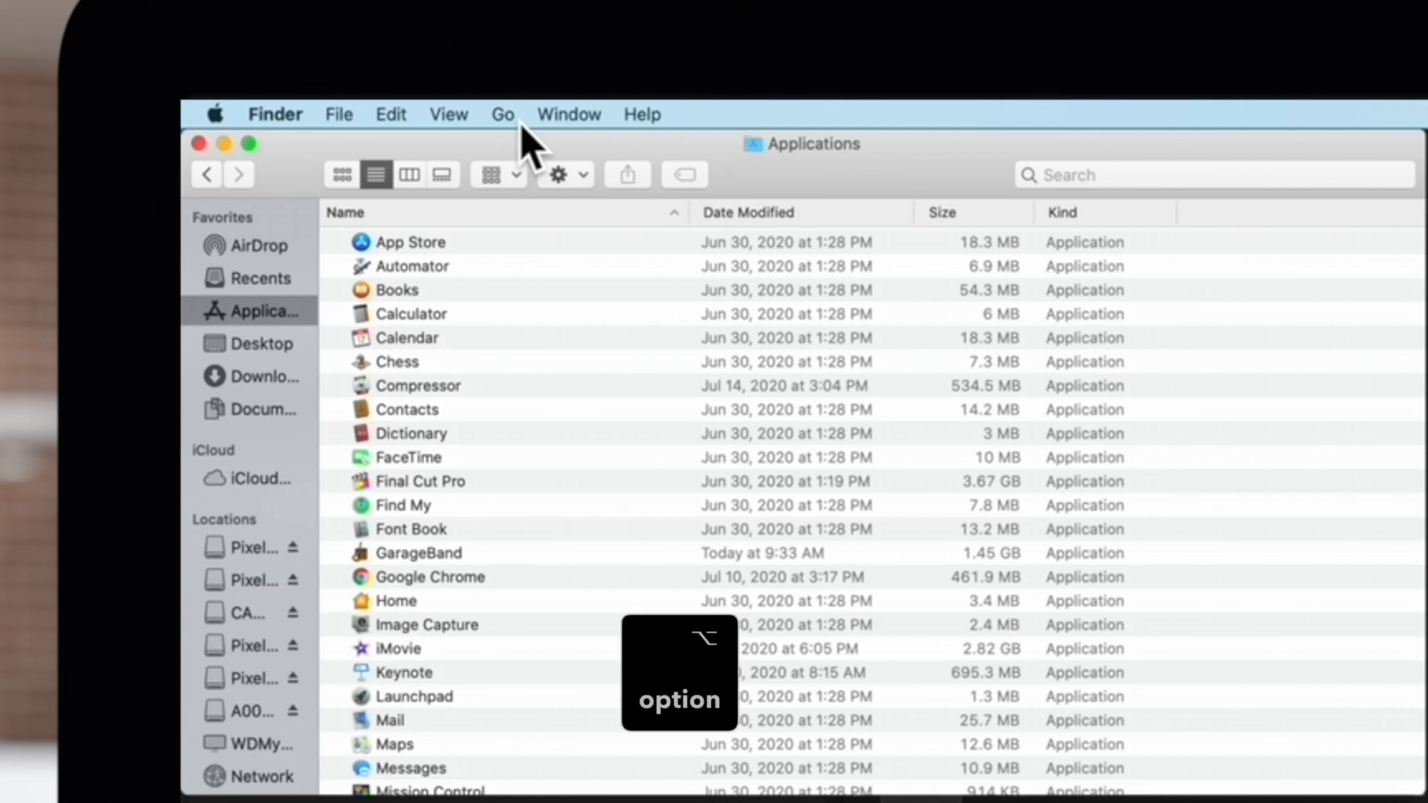
pyautogui.click(501, 115)
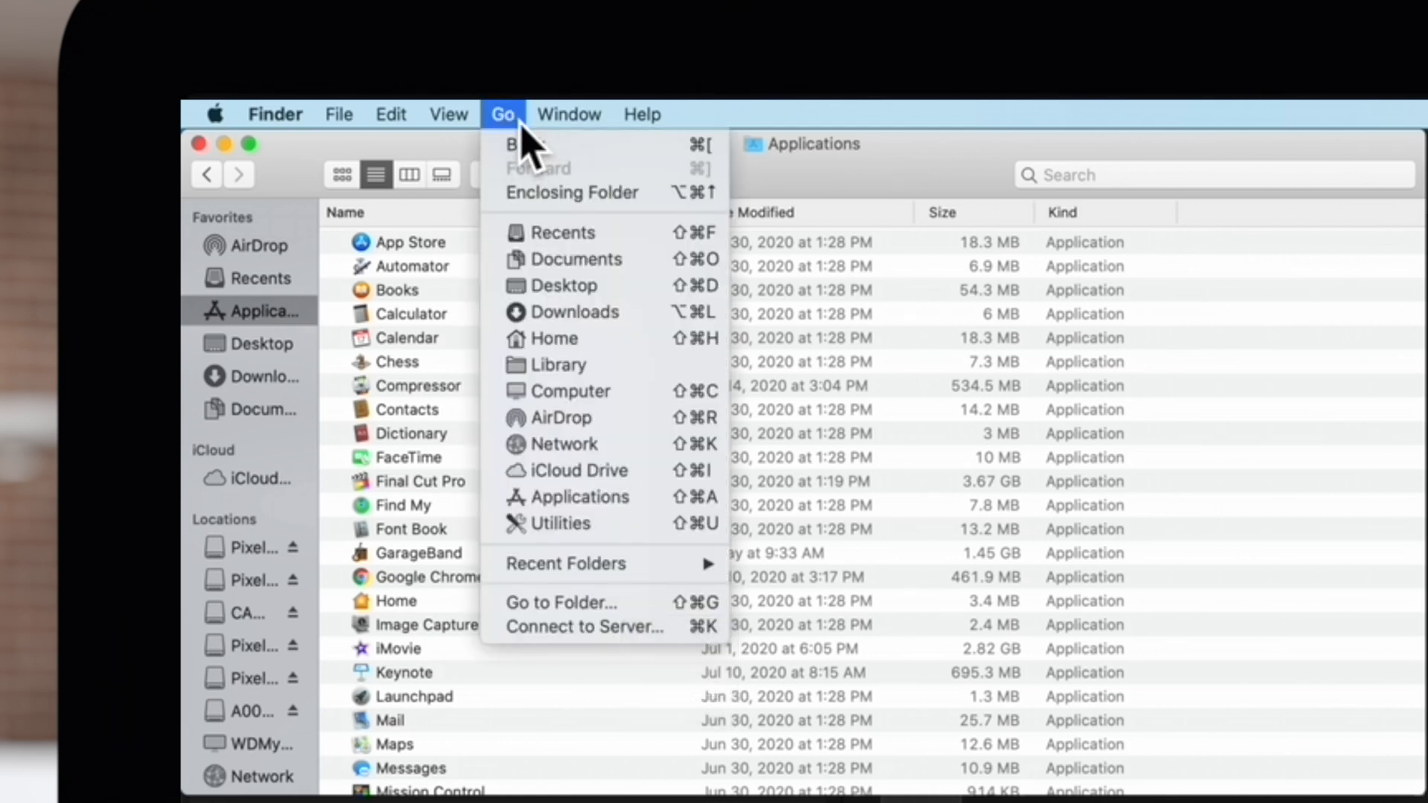
pyautogui.moveTo(605, 404)
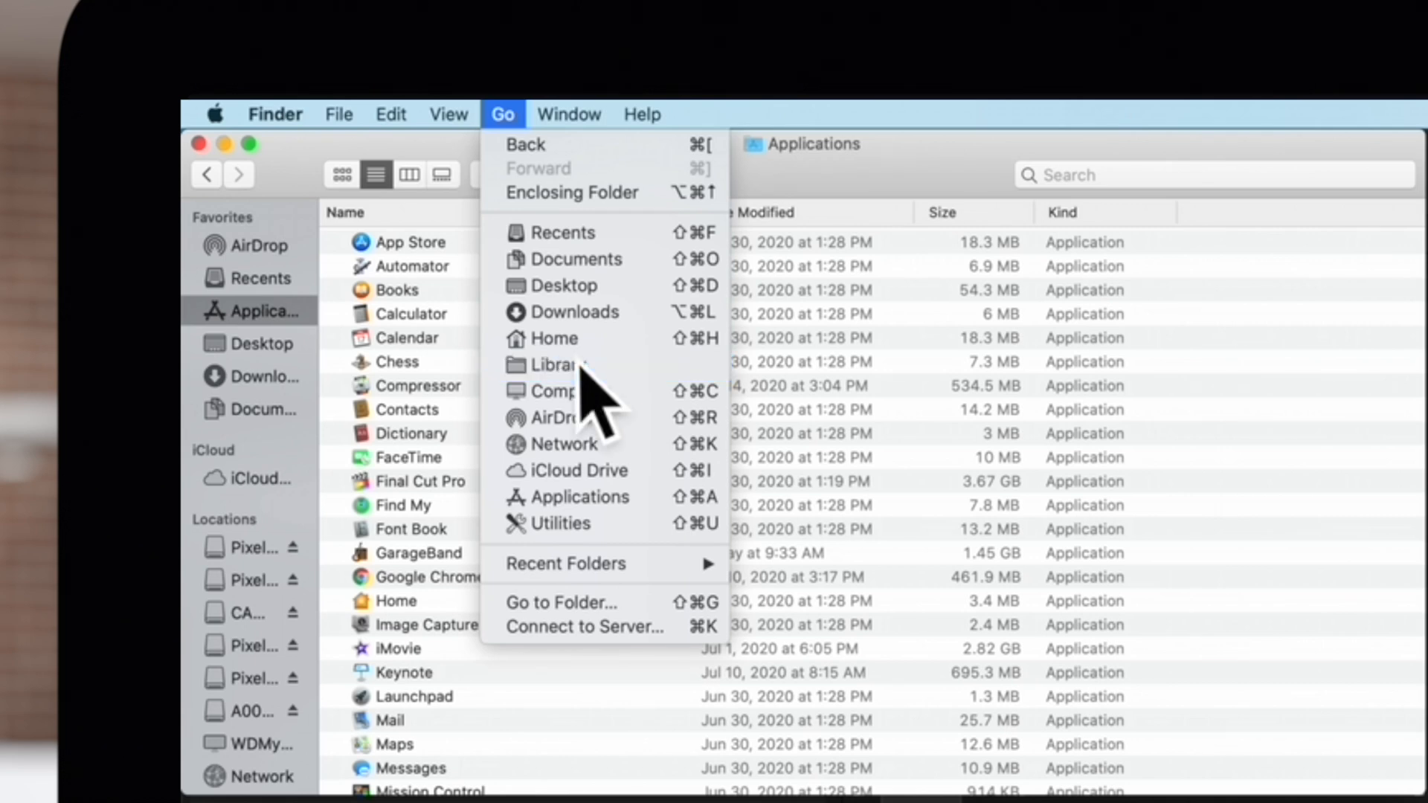
pyautogui.click(554, 366)
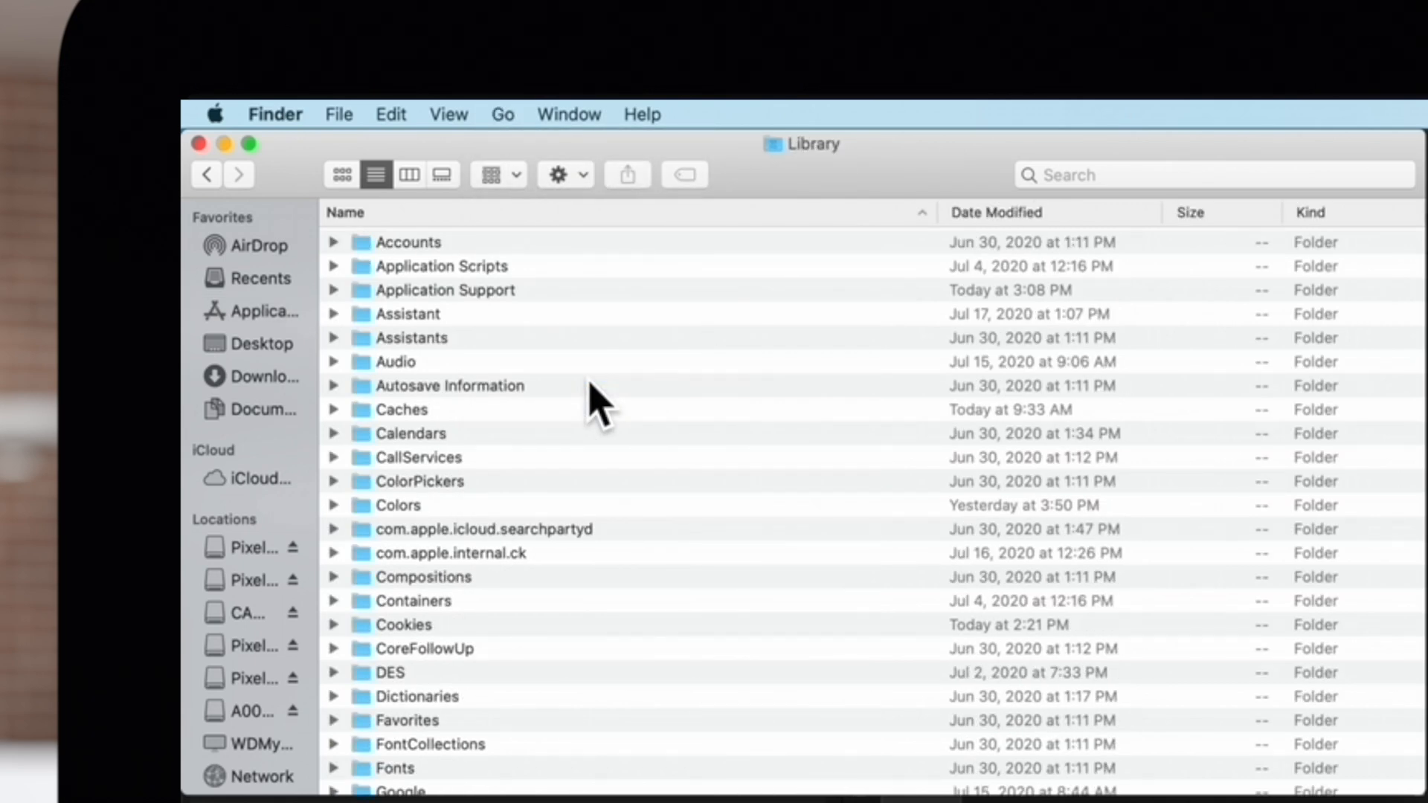
pyautogui.click(411, 174)
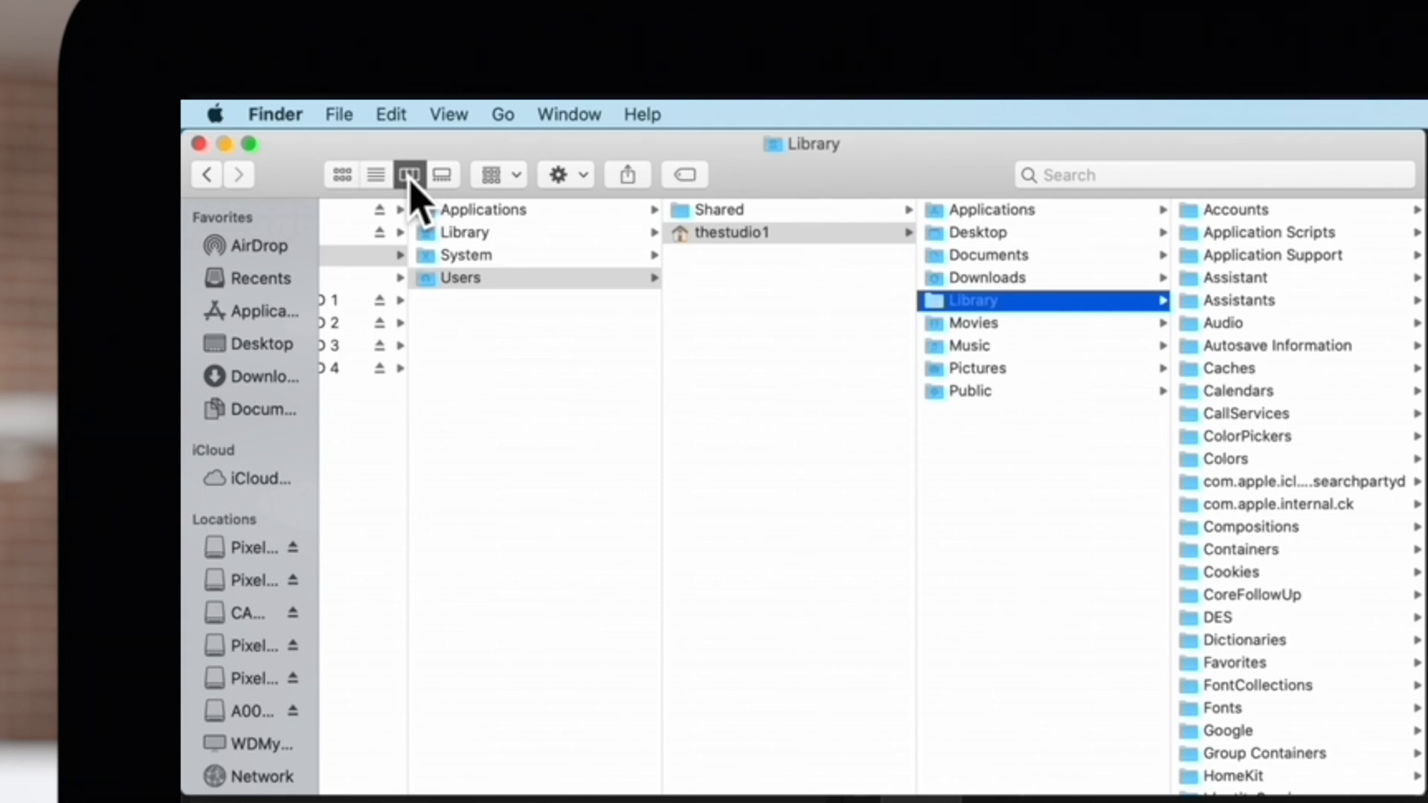
pyautogui.moveTo(786, 481)
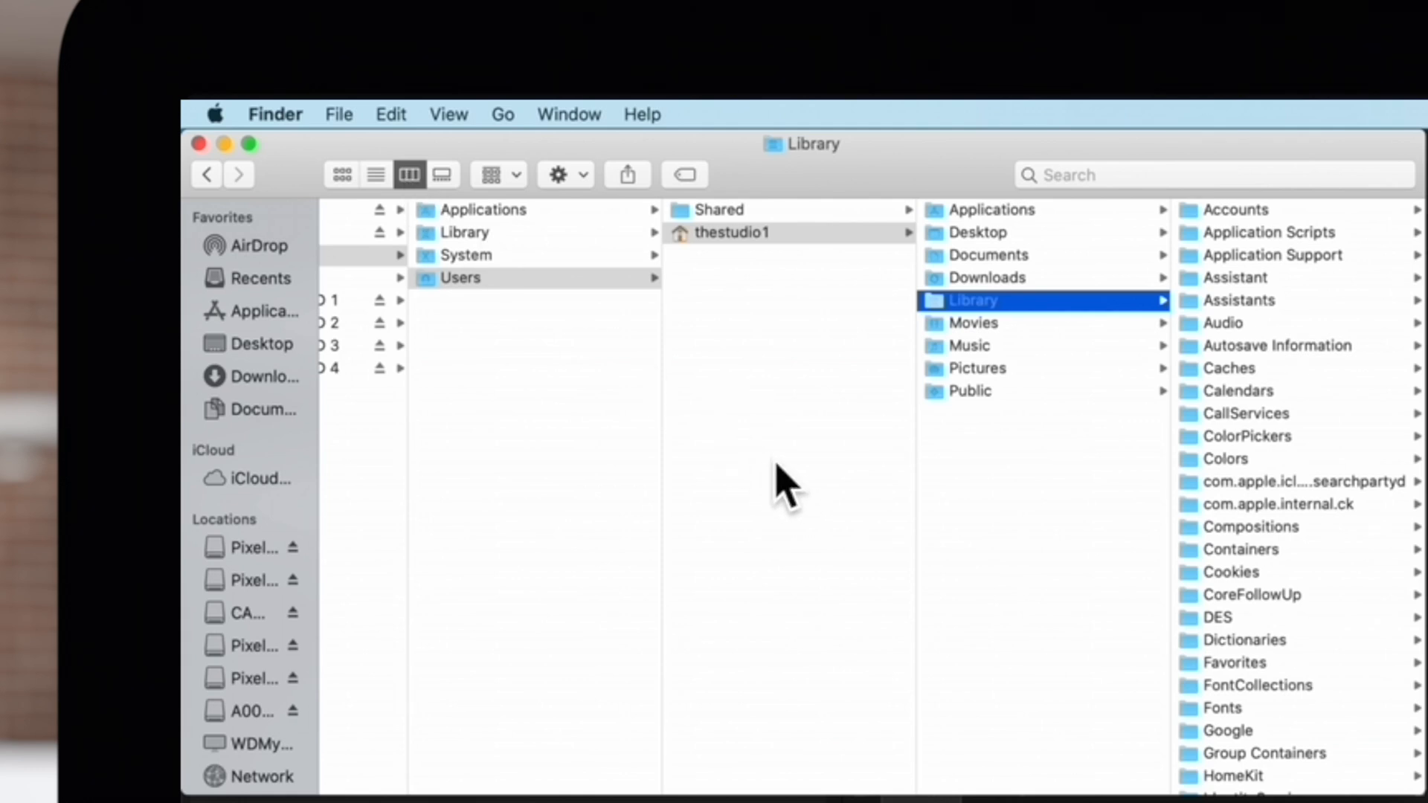
pyautogui.moveTo(1079, 497)
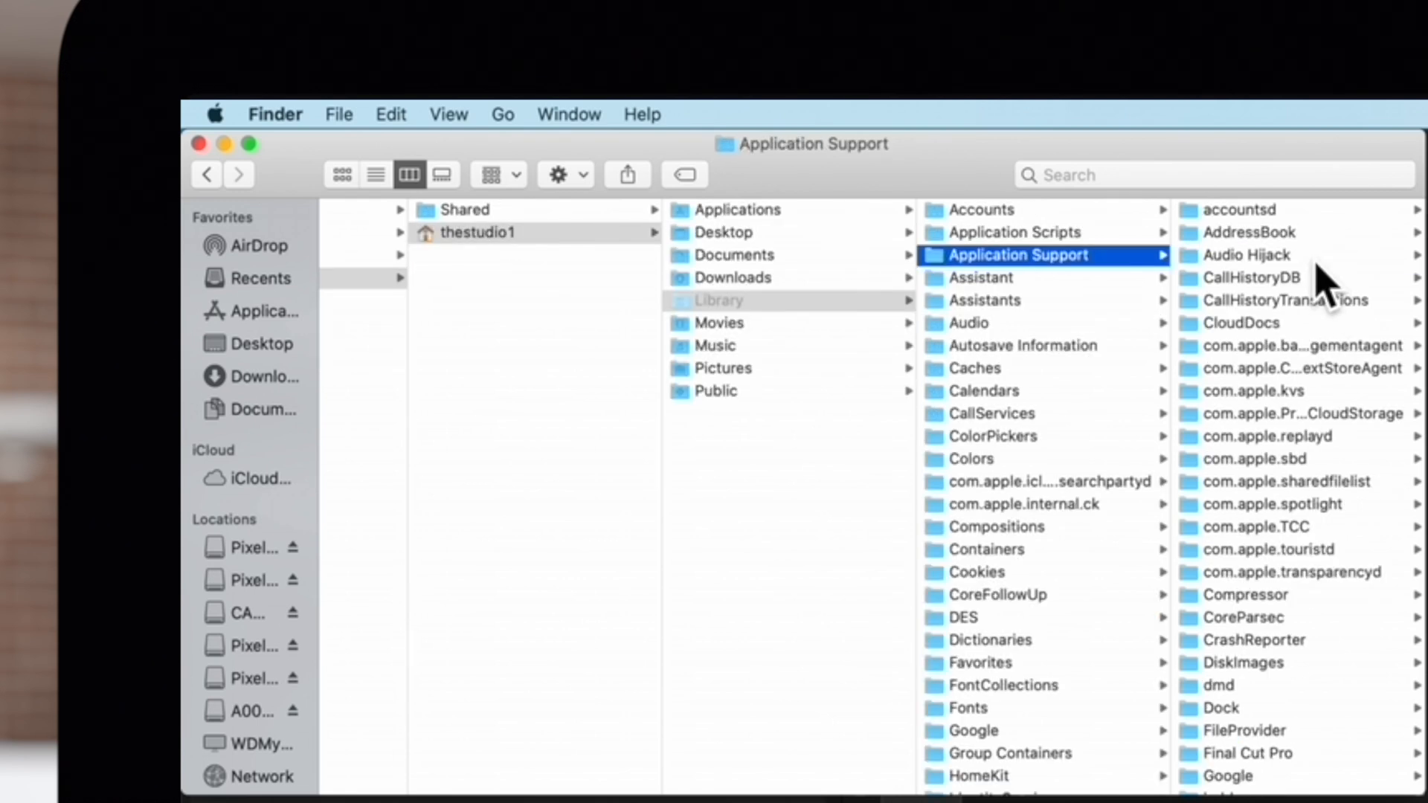
# Step: Drill into Application Support > Motion > Library > Text Styles, preview Doubles, and switch to list view
pyautogui.scroll(-3)
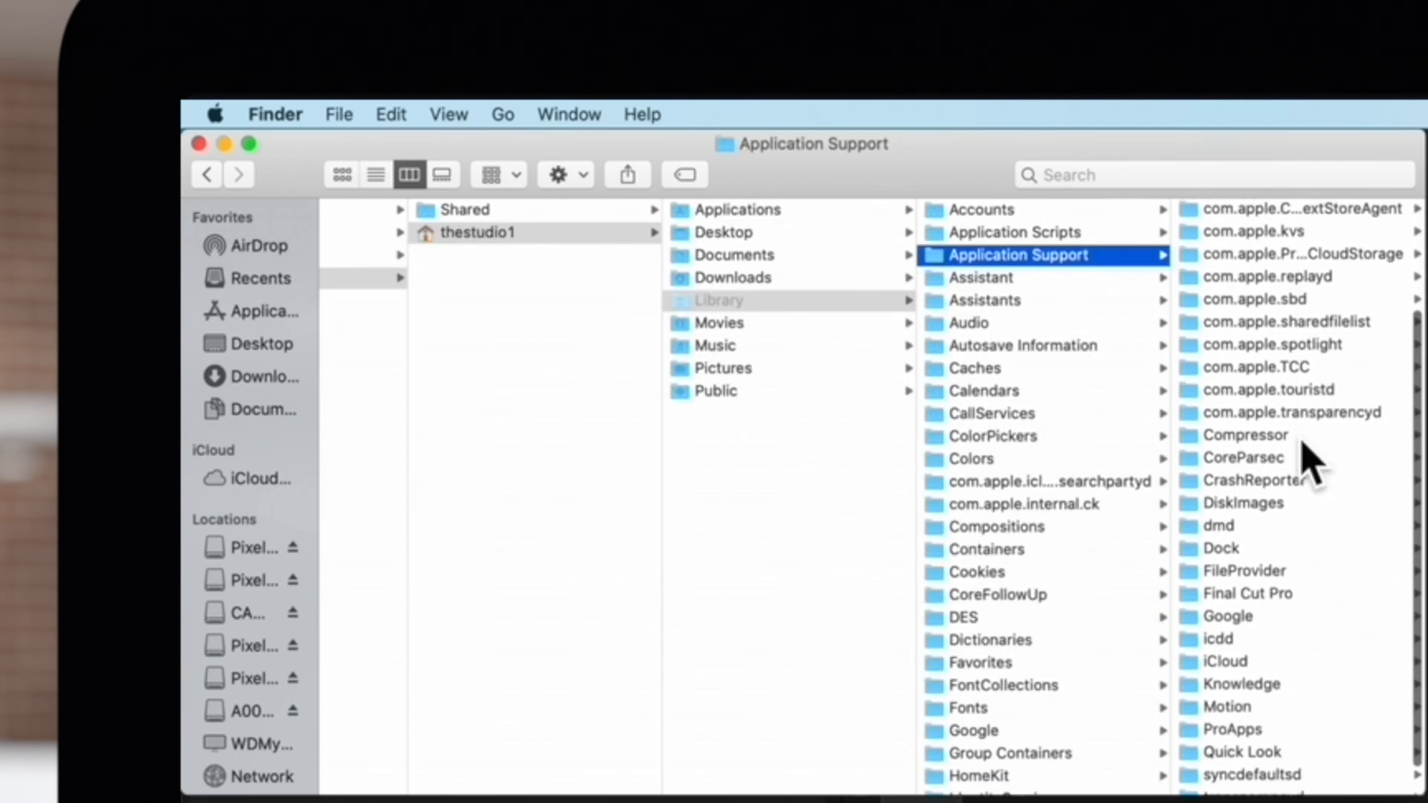
pyautogui.click(1224, 670)
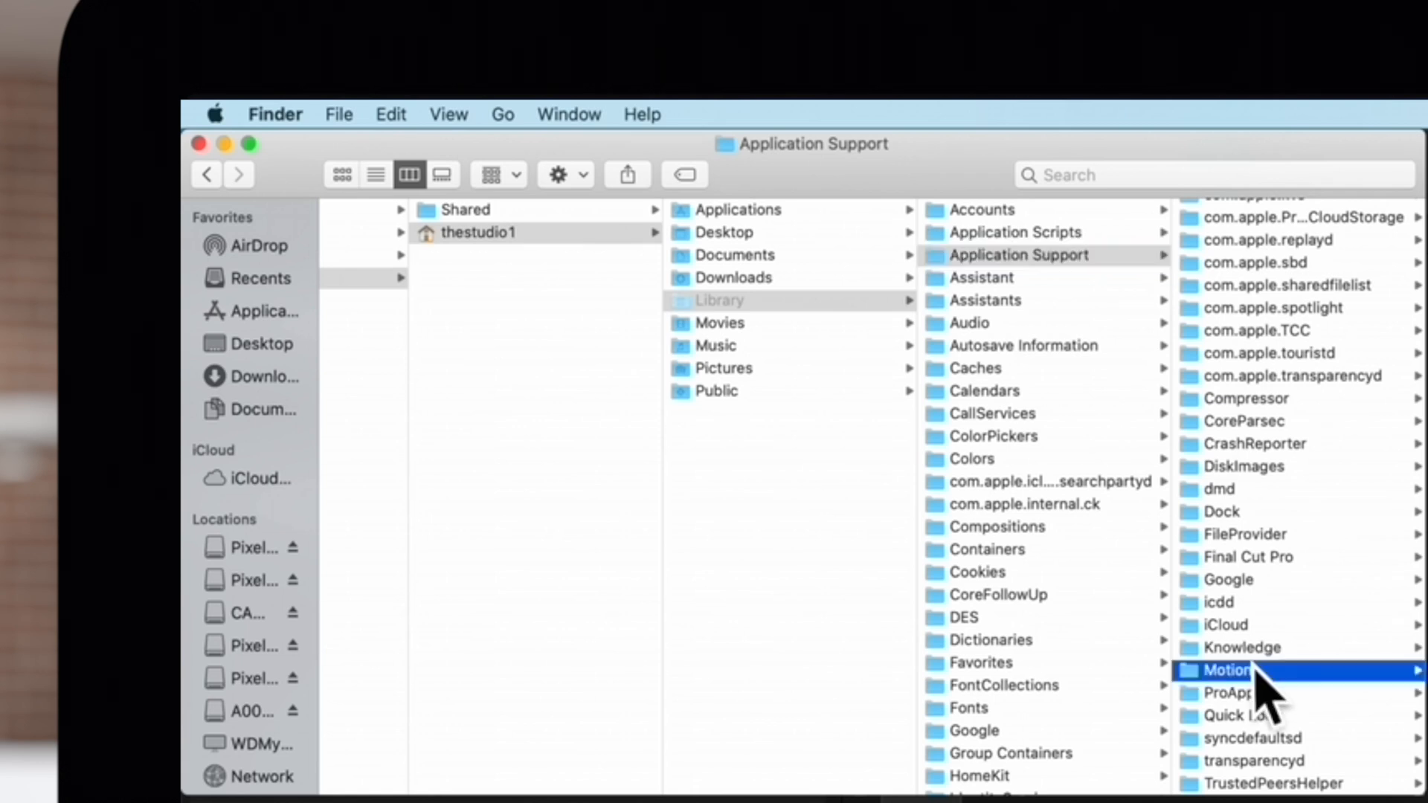
pyautogui.click(1223, 671)
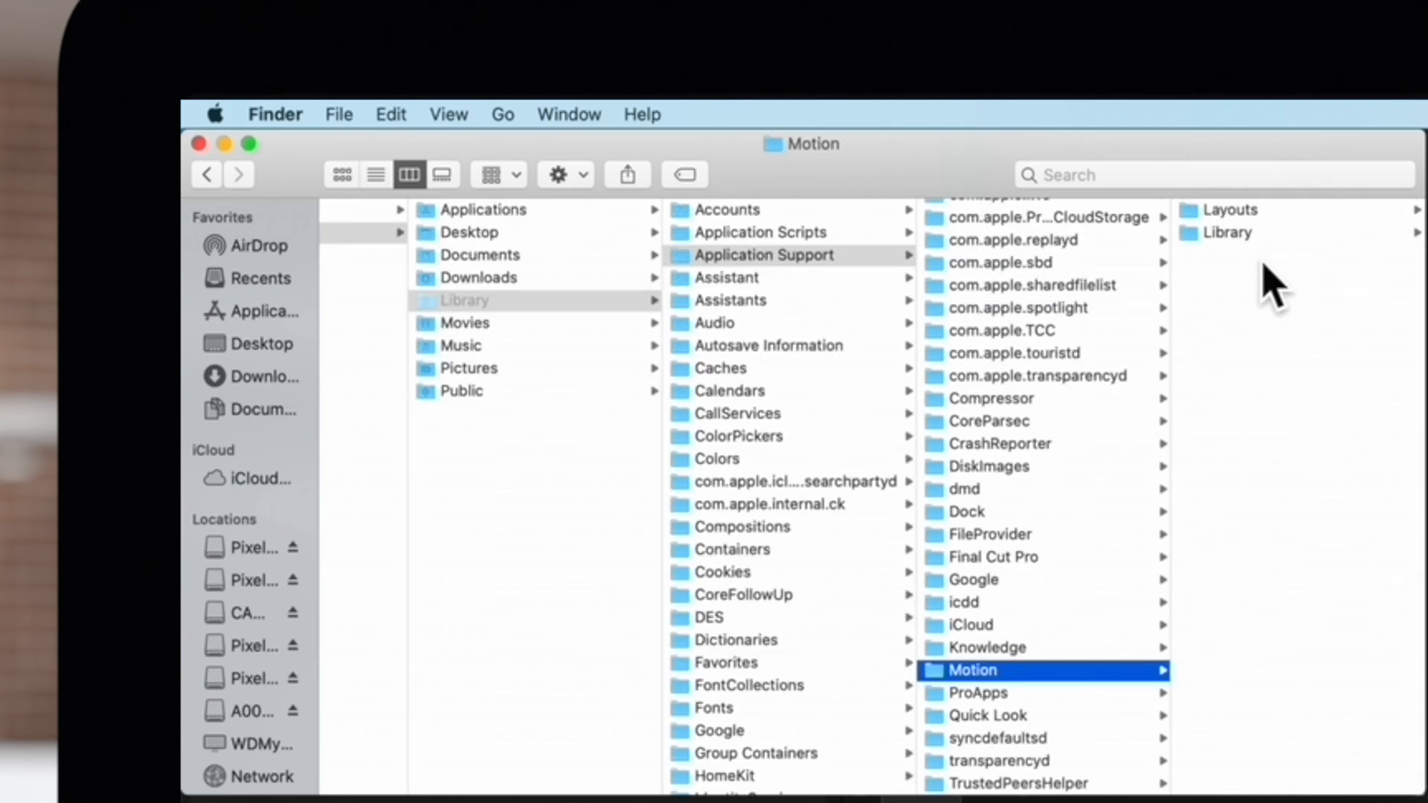
pyautogui.click(1225, 232)
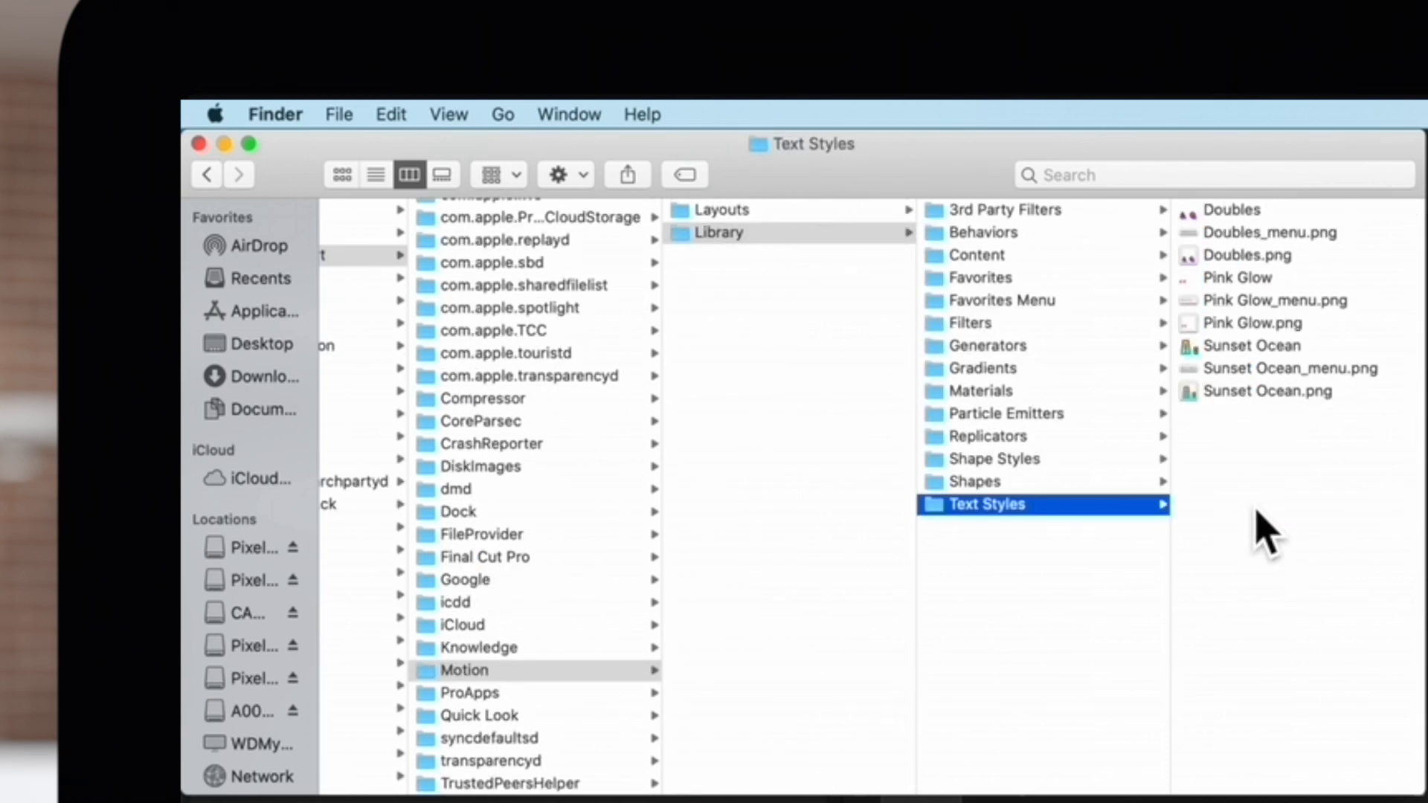
pyautogui.click(1230, 210)
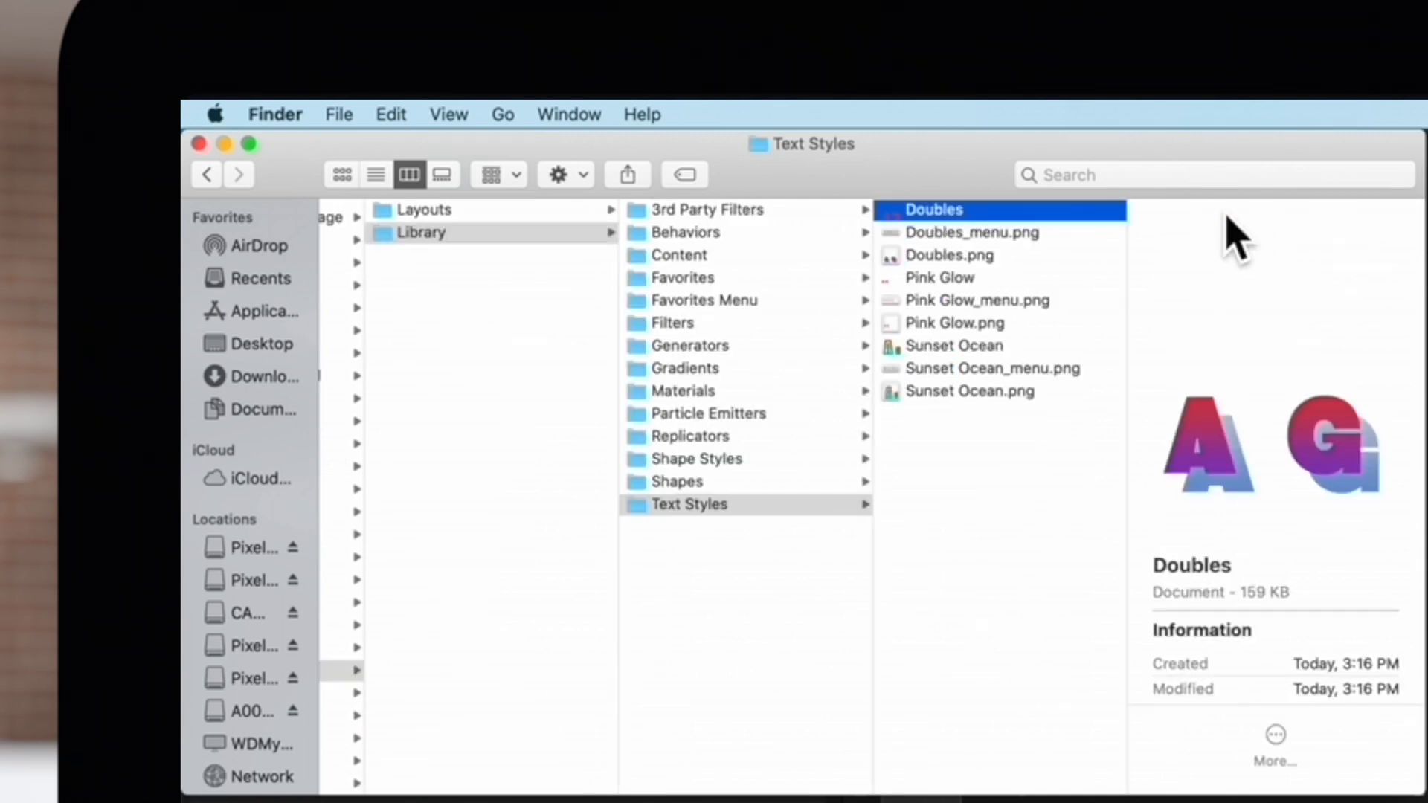
pyautogui.click(375, 174)
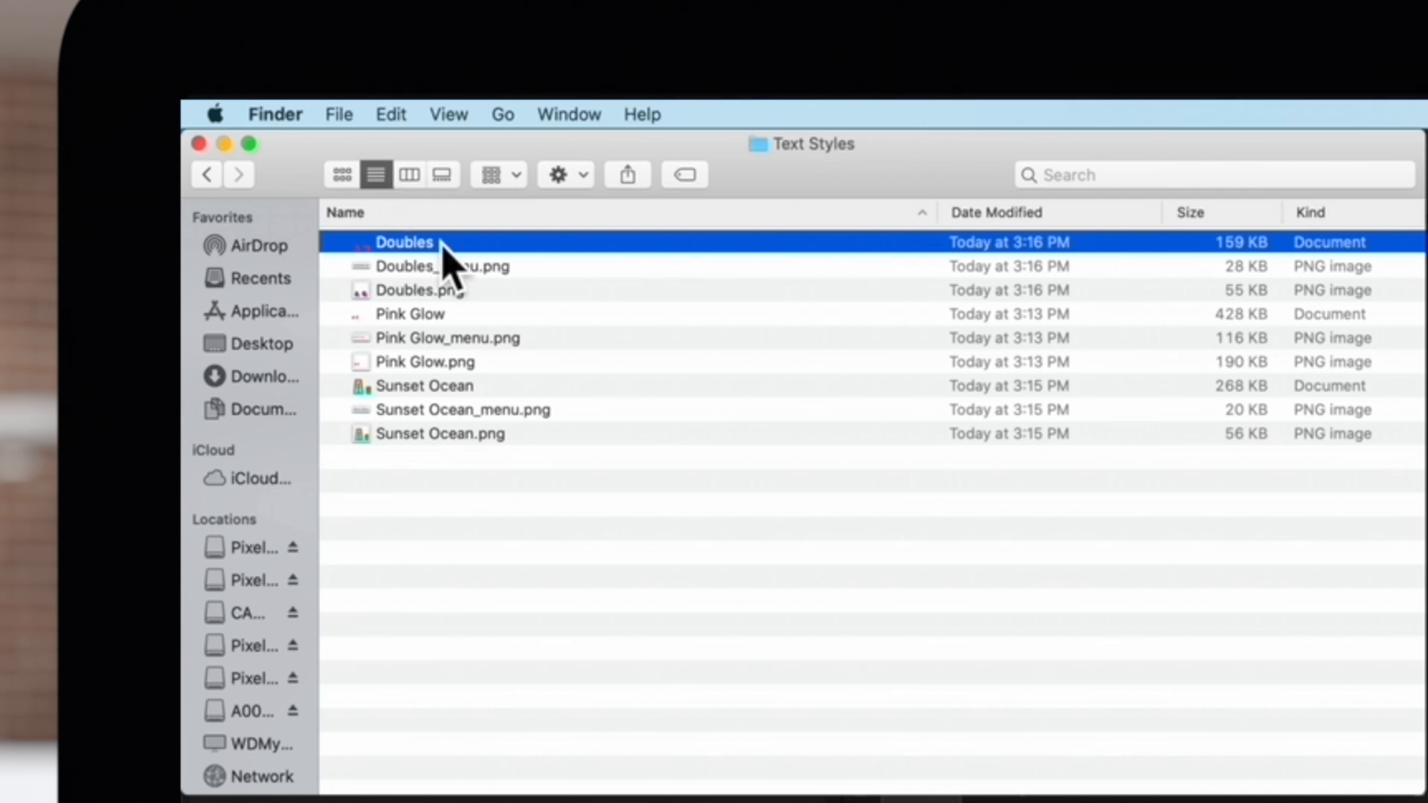
pyautogui.click(443, 266)
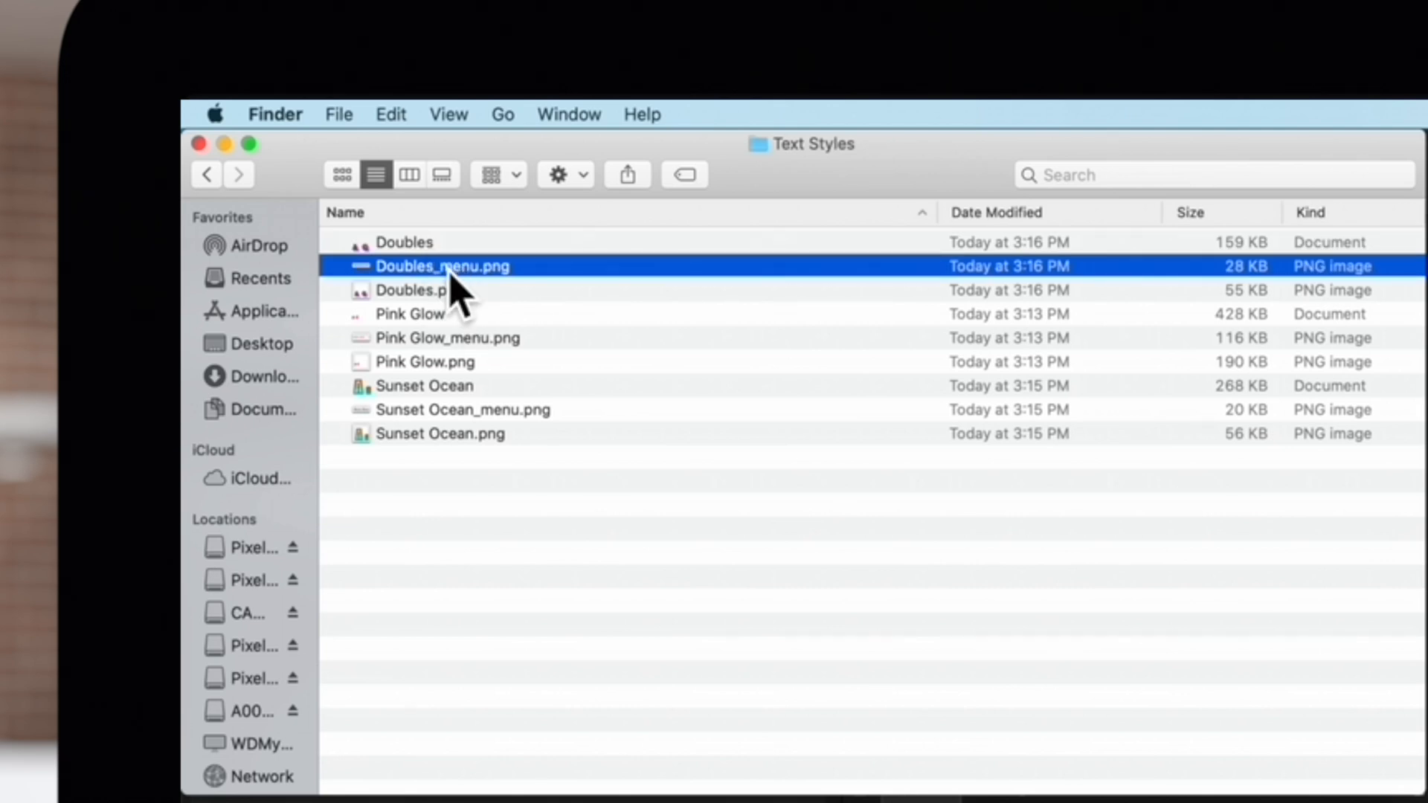
pyautogui.click(420, 290)
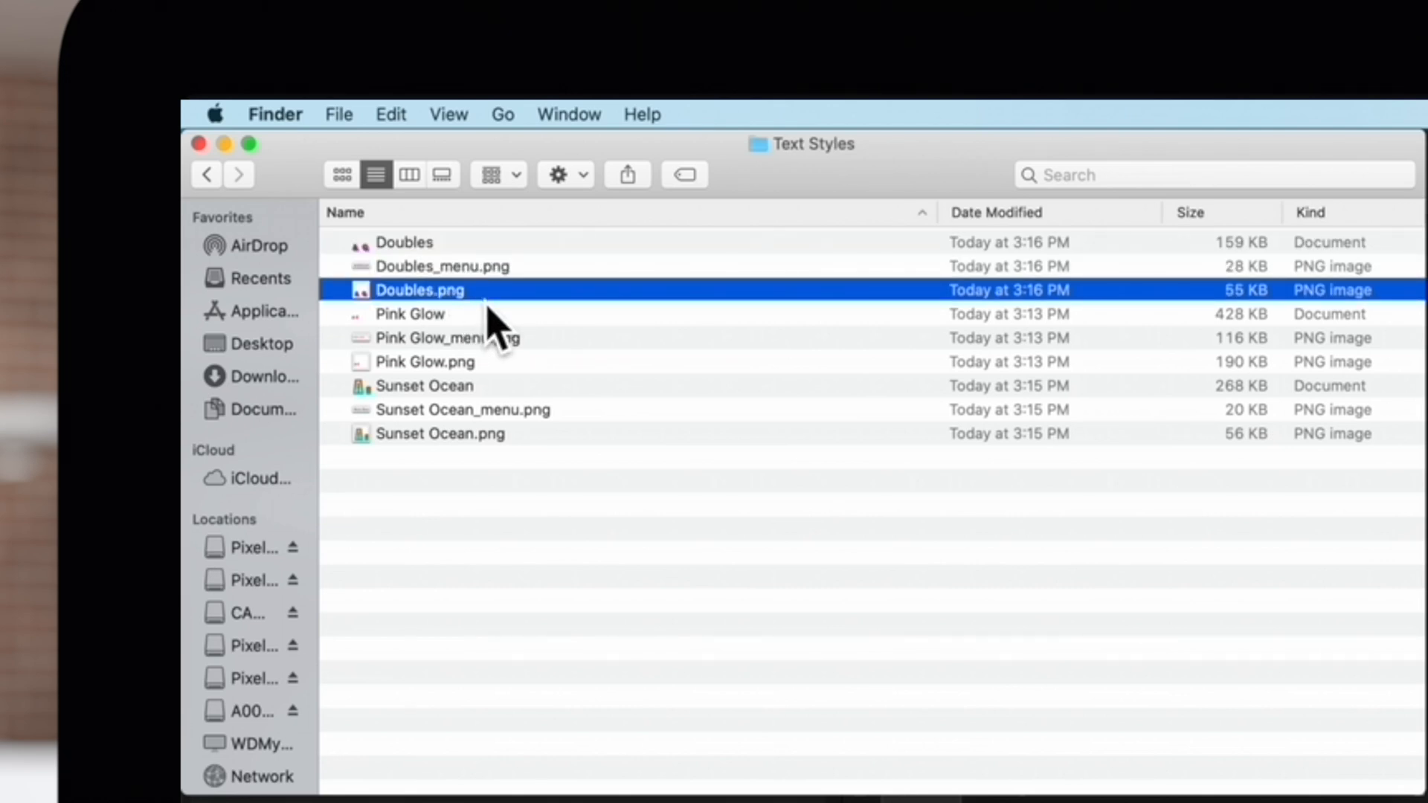
# Step: Create a new folder named 'Favorites' inside Text Styles
pyautogui.rightClick(496, 505)
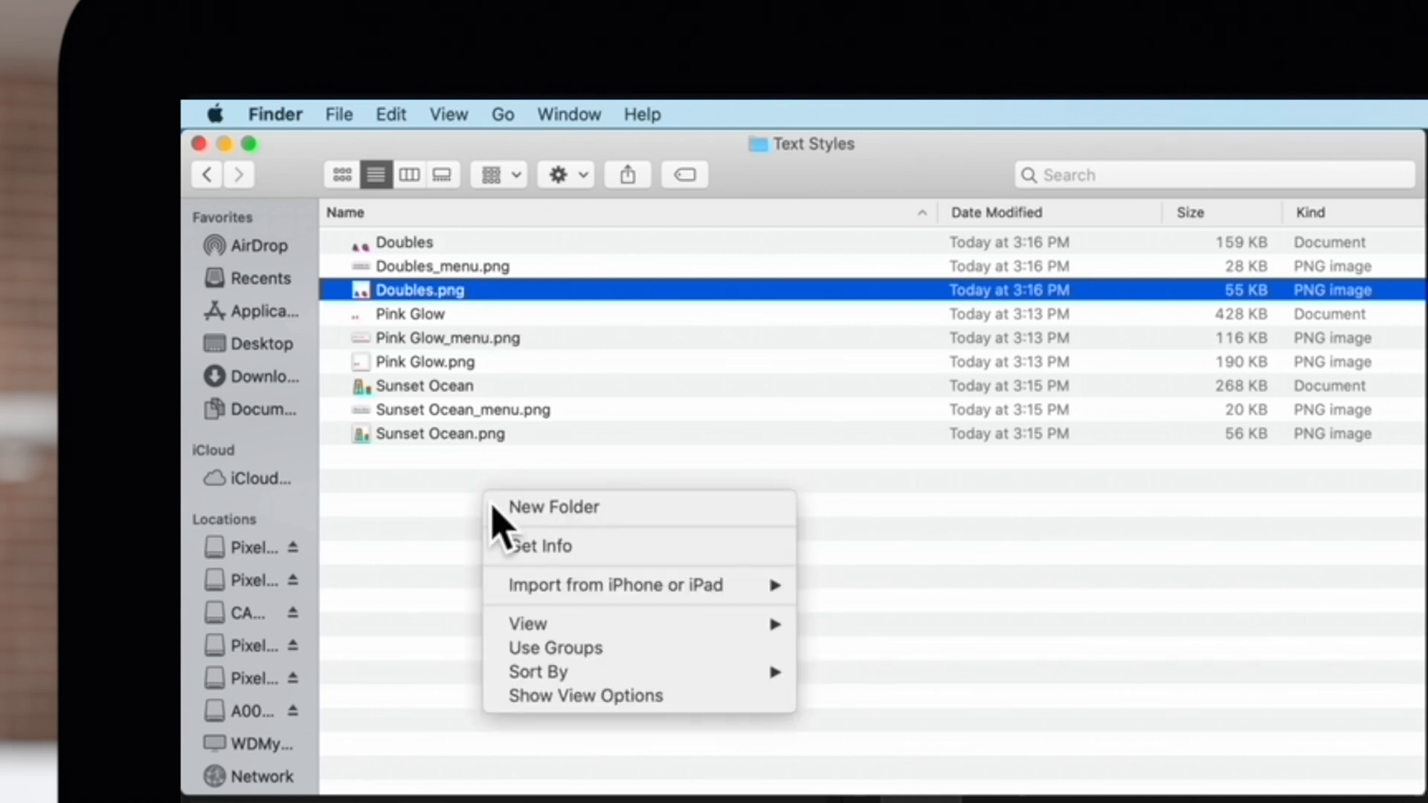
pyautogui.click(553, 505)
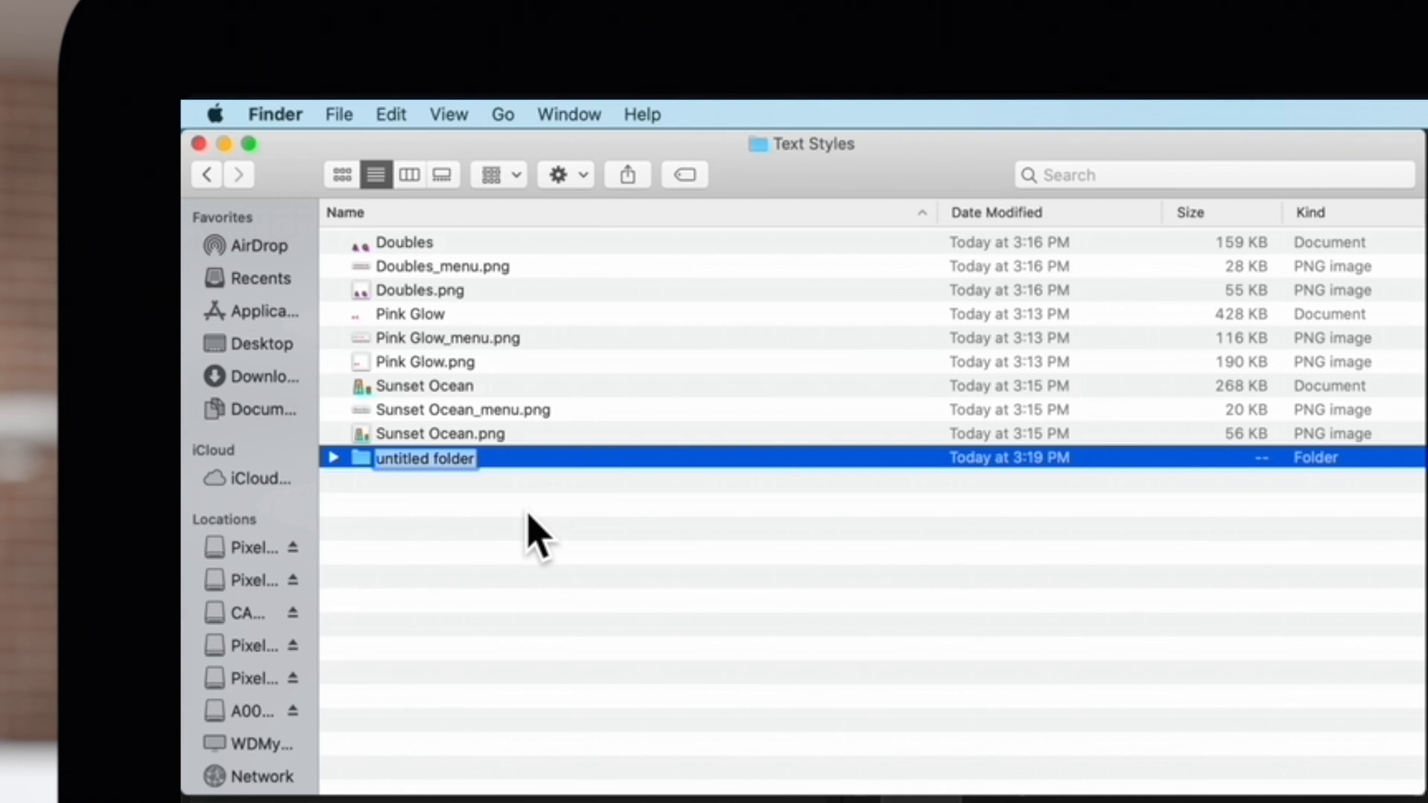
pyautogui.write('Fav')
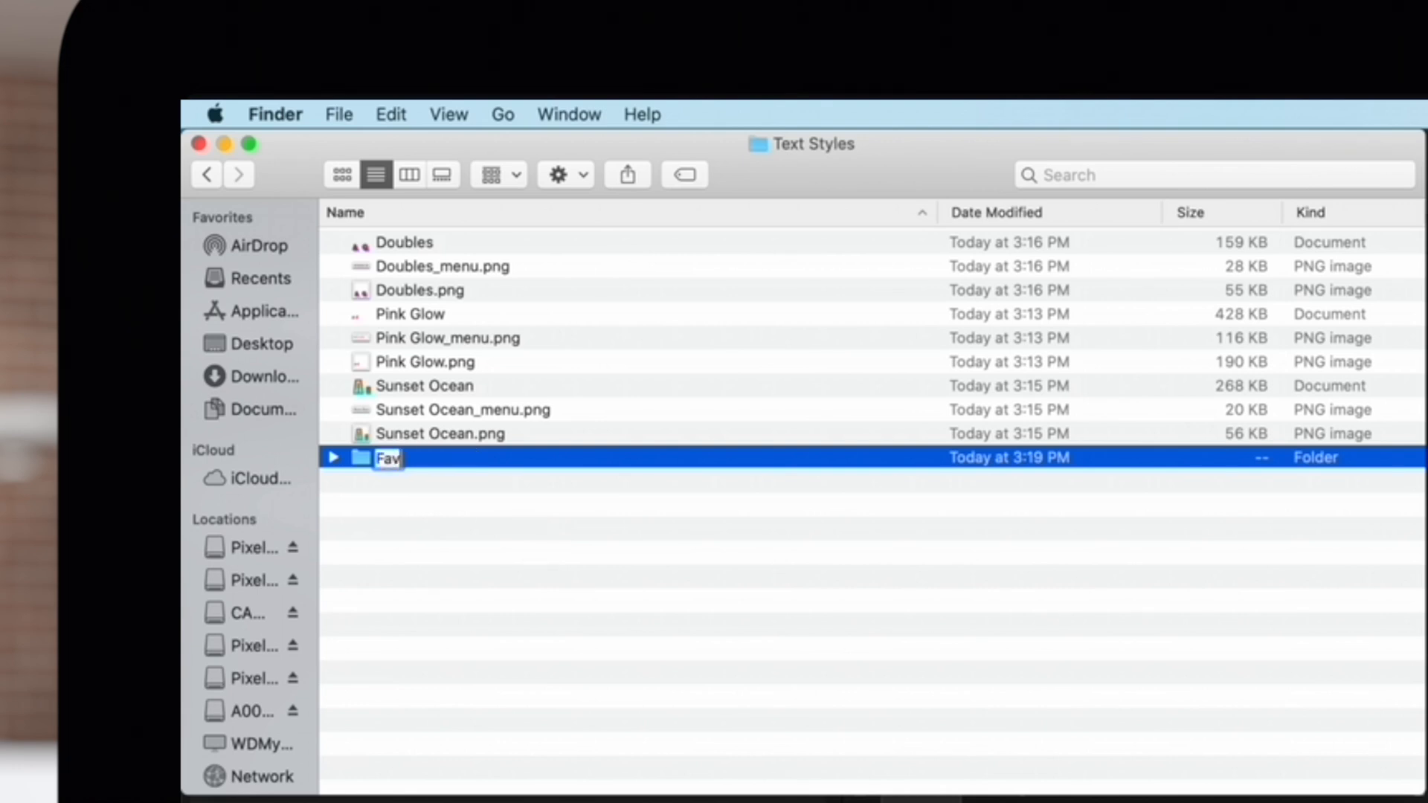
pyautogui.write('orites')
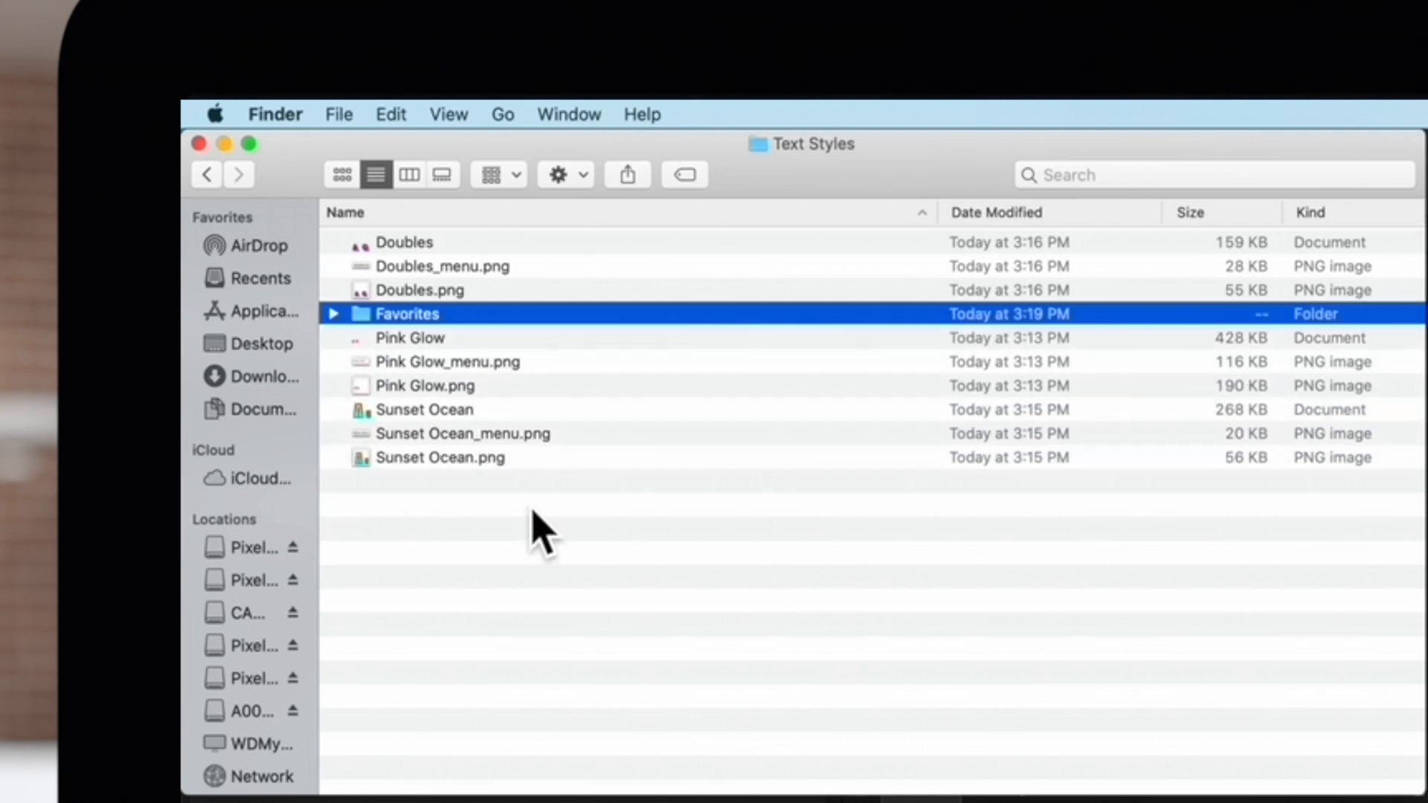
pyautogui.moveTo(477, 441)
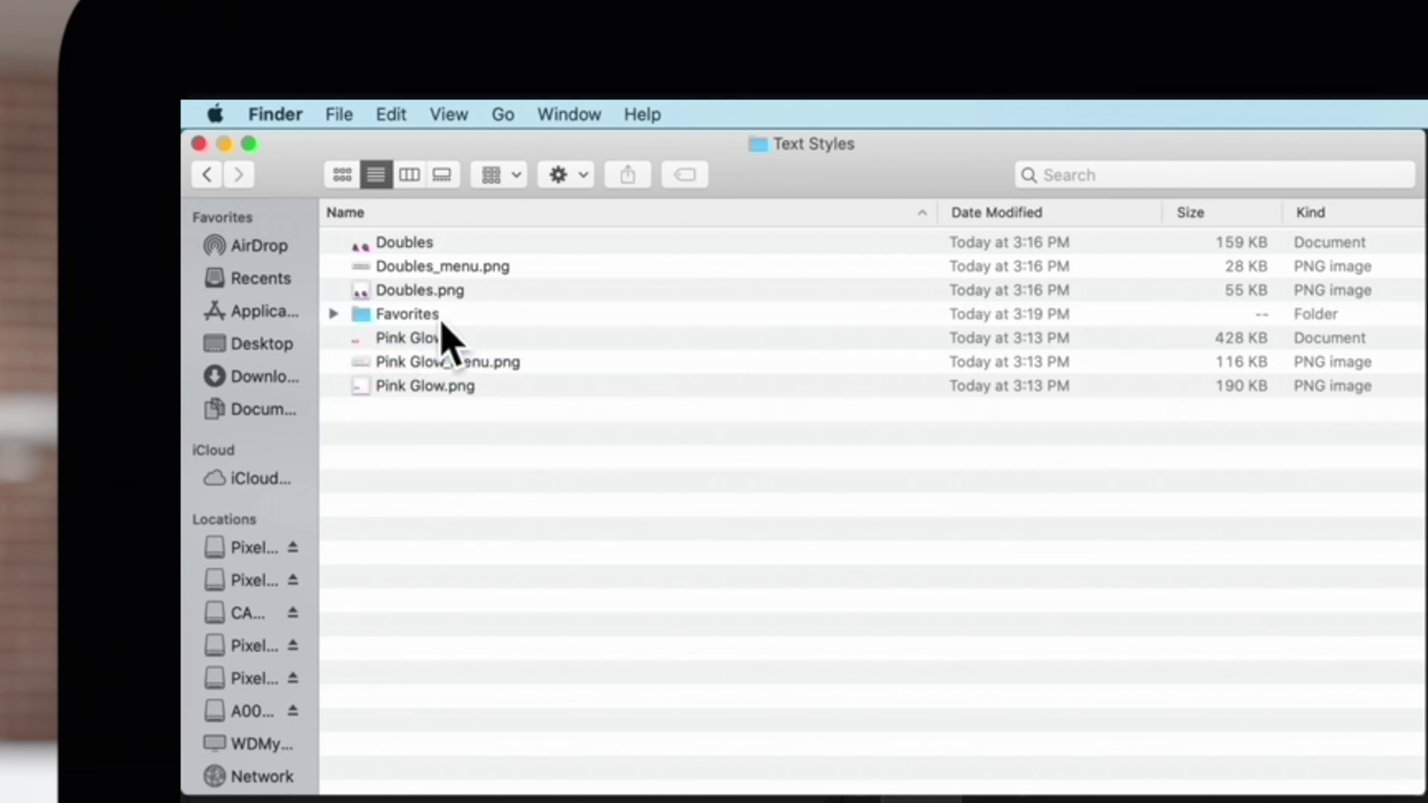
pyautogui.click(403, 242)
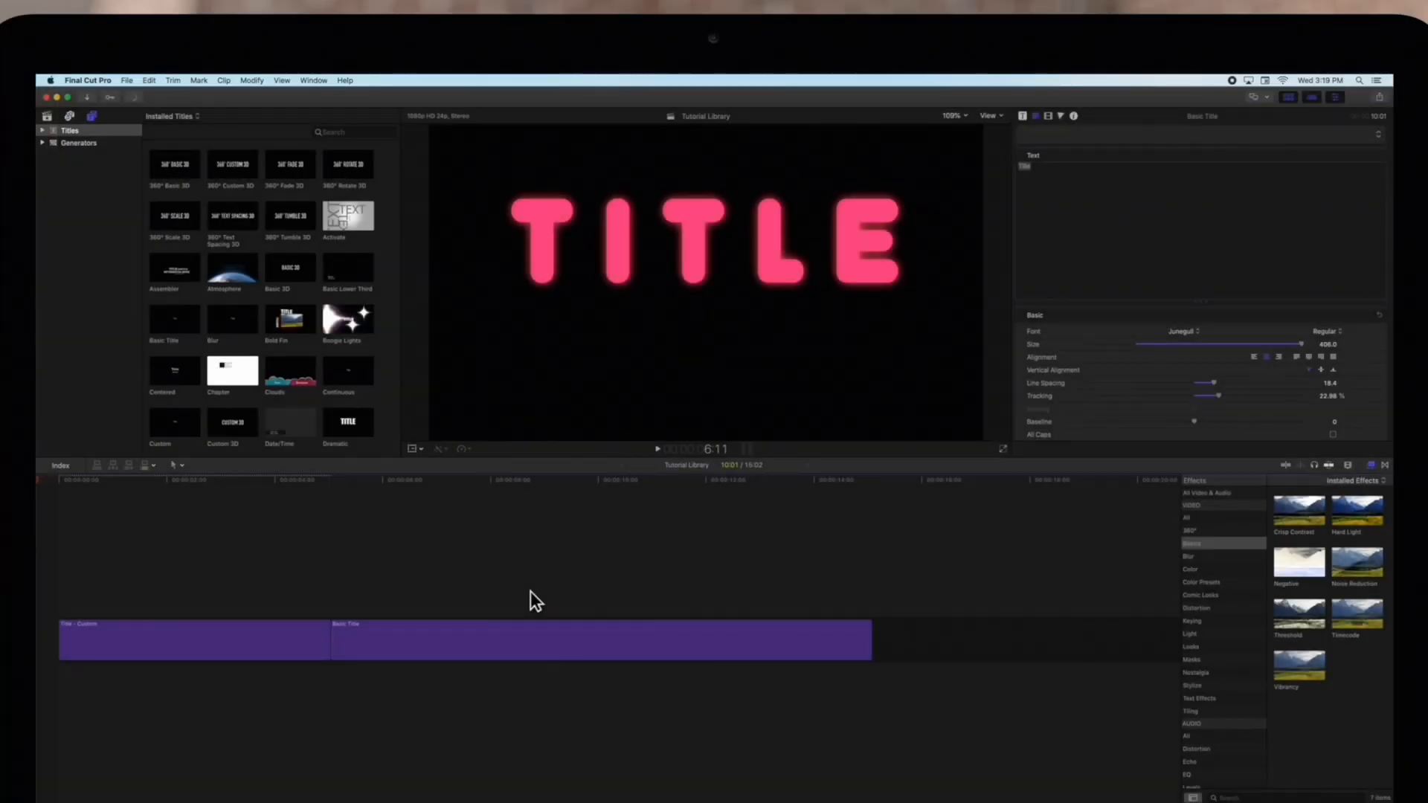
# Step: Select the Basic Title clip and bring up the saved text styles list showing Favorites
pyautogui.click(531, 639)
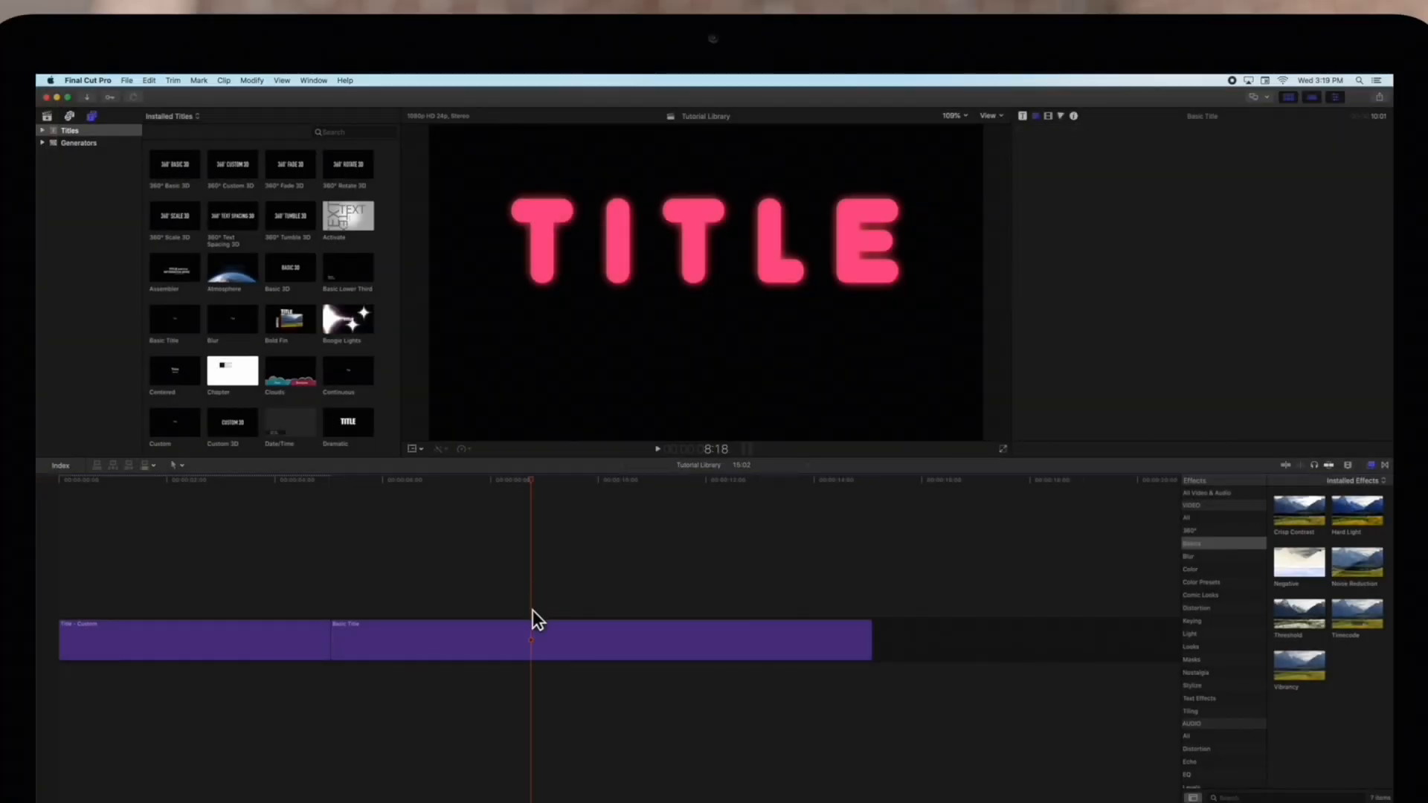
pyautogui.click(537, 639)
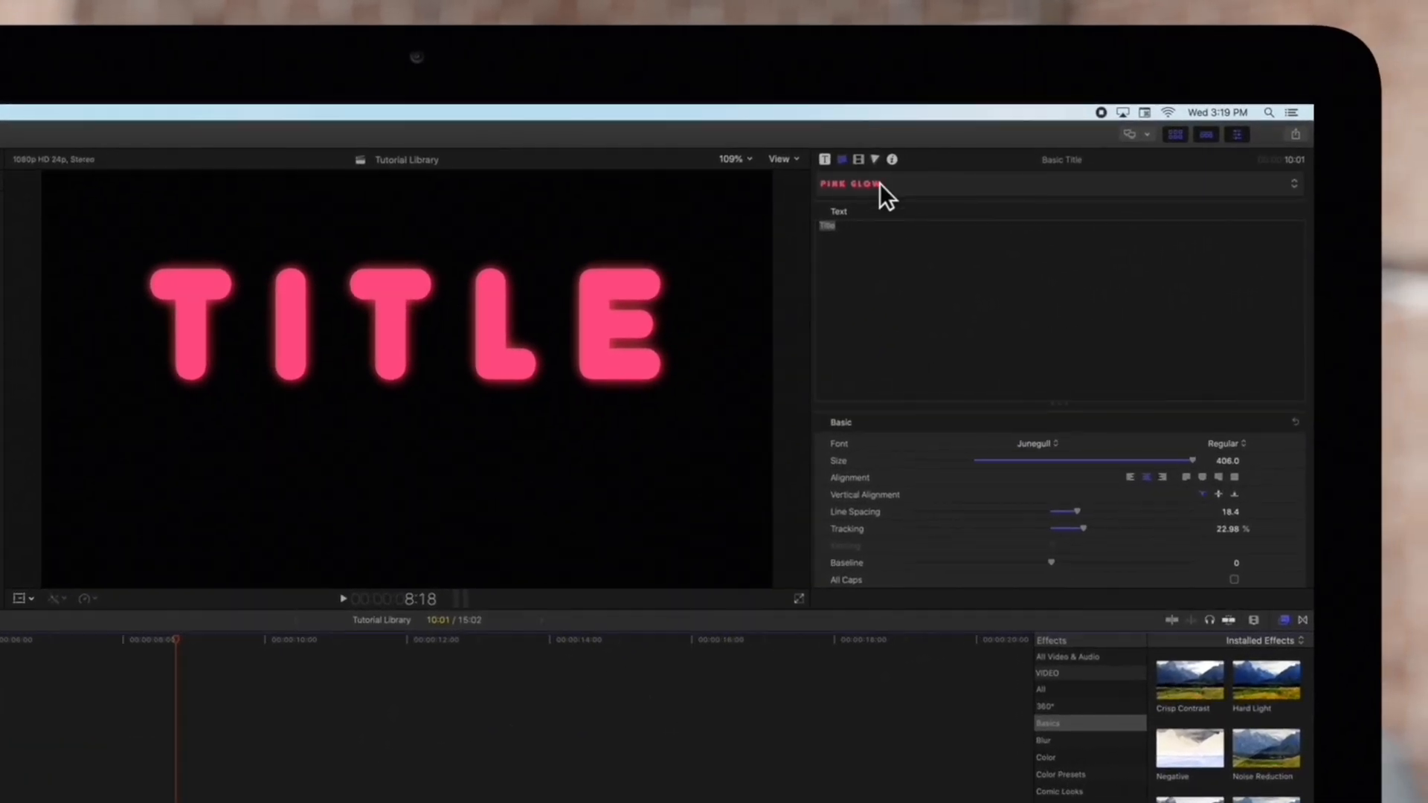
pyautogui.click(1291, 183)
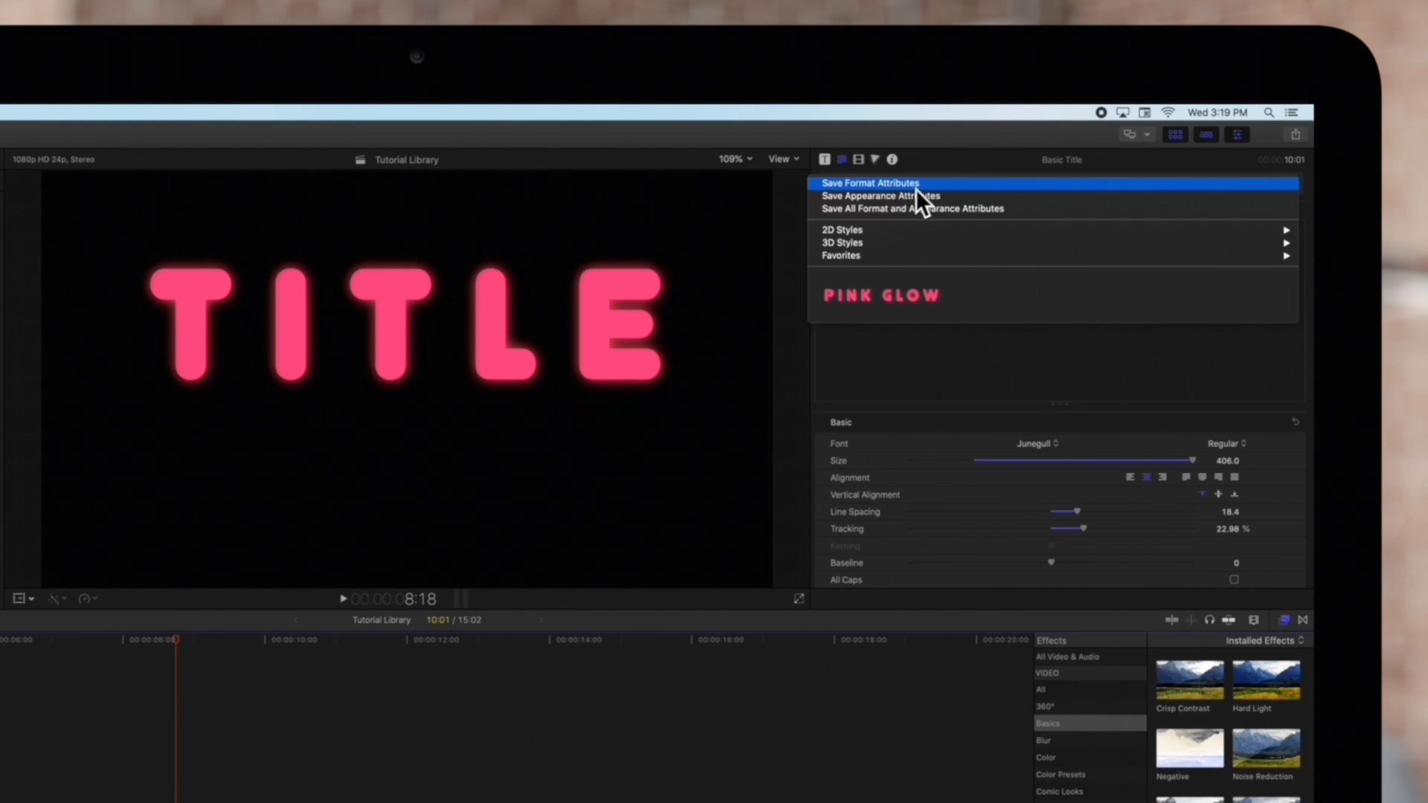
pyautogui.moveTo(934, 269)
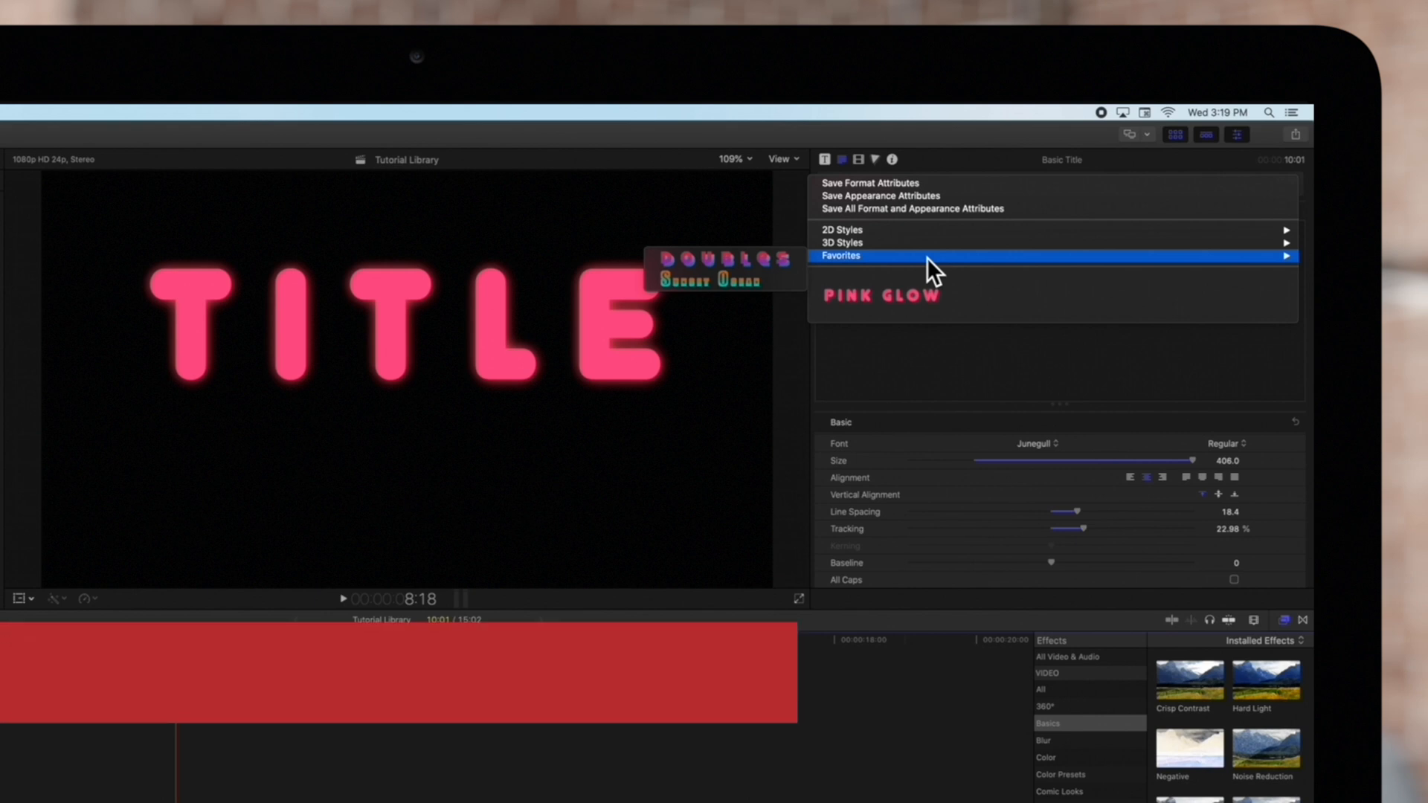
pyautogui.moveTo(751, 232)
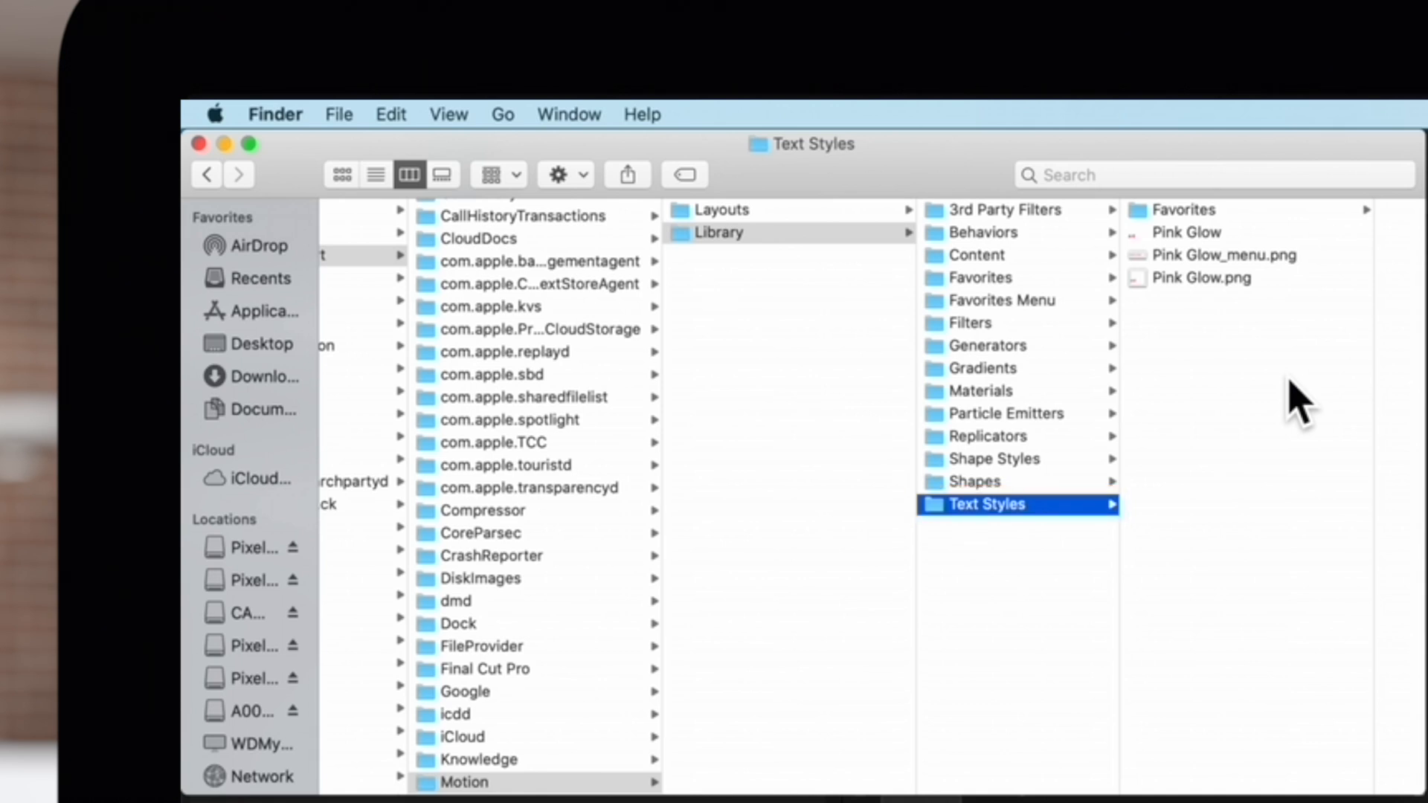
# Step: Move Pink Glow, Pink Glow_menu.png and Pink Glow.png to the Trash from the Text Styles folder
pyautogui.click(1185, 232)
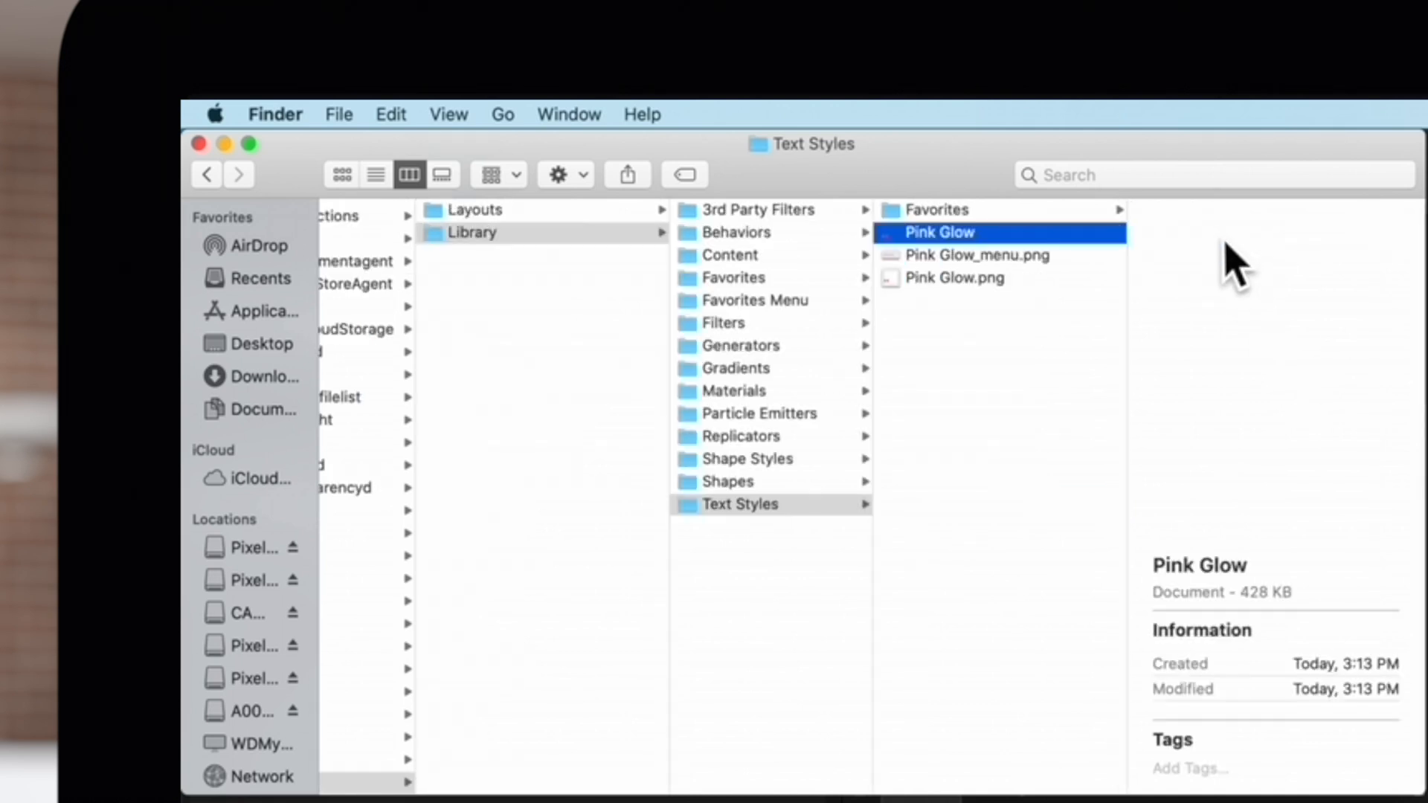
pyautogui.click(955, 278)
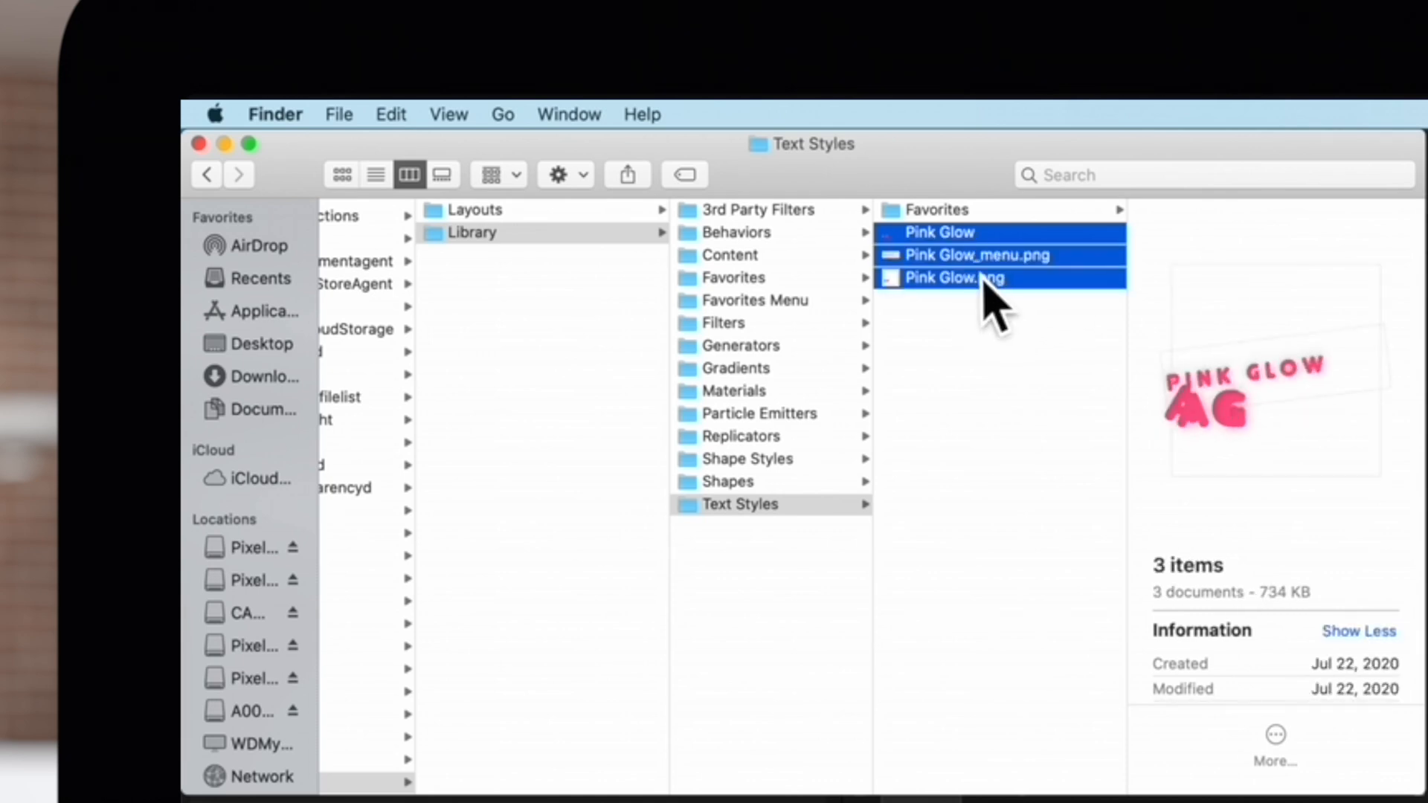
pyautogui.rightClick(954, 278)
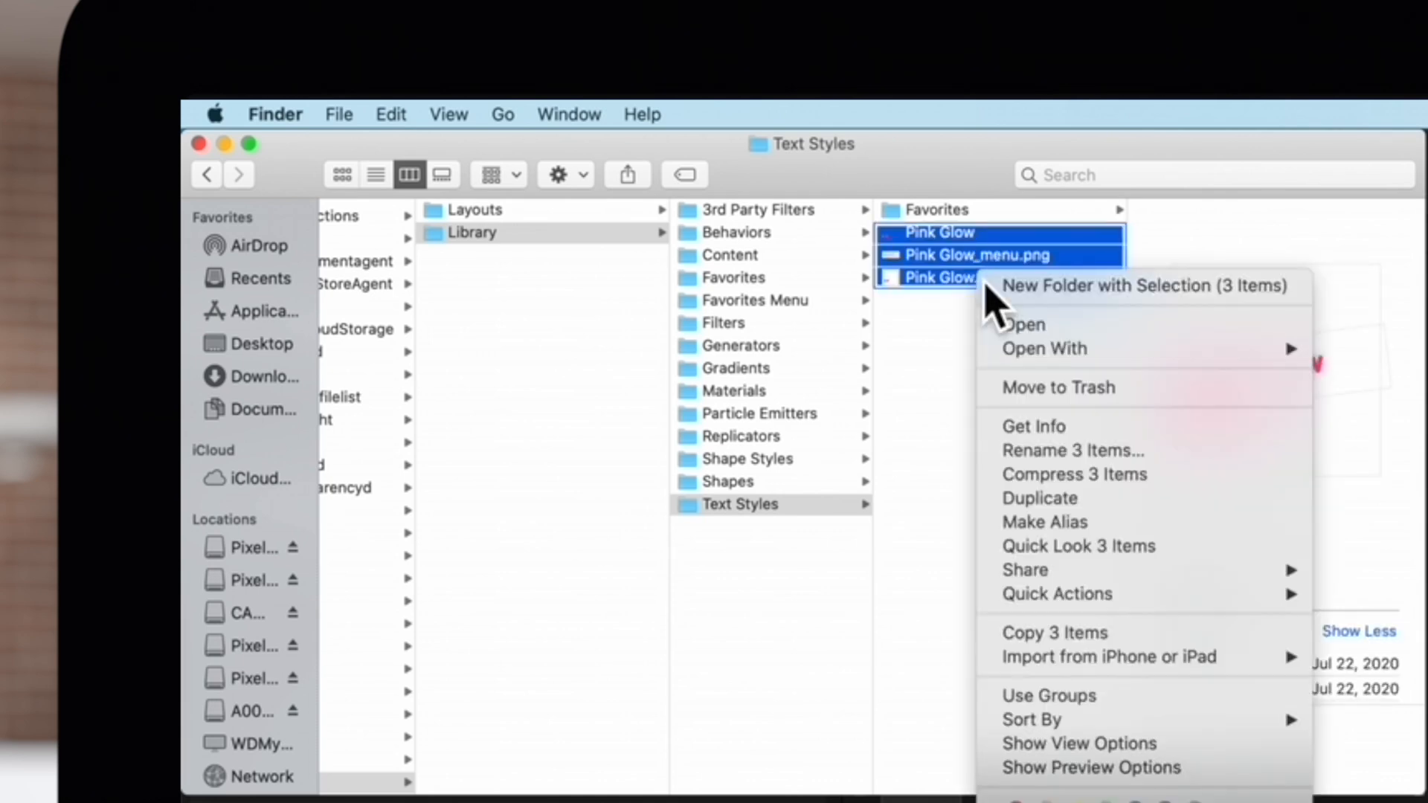
pyautogui.moveTo(1056, 387)
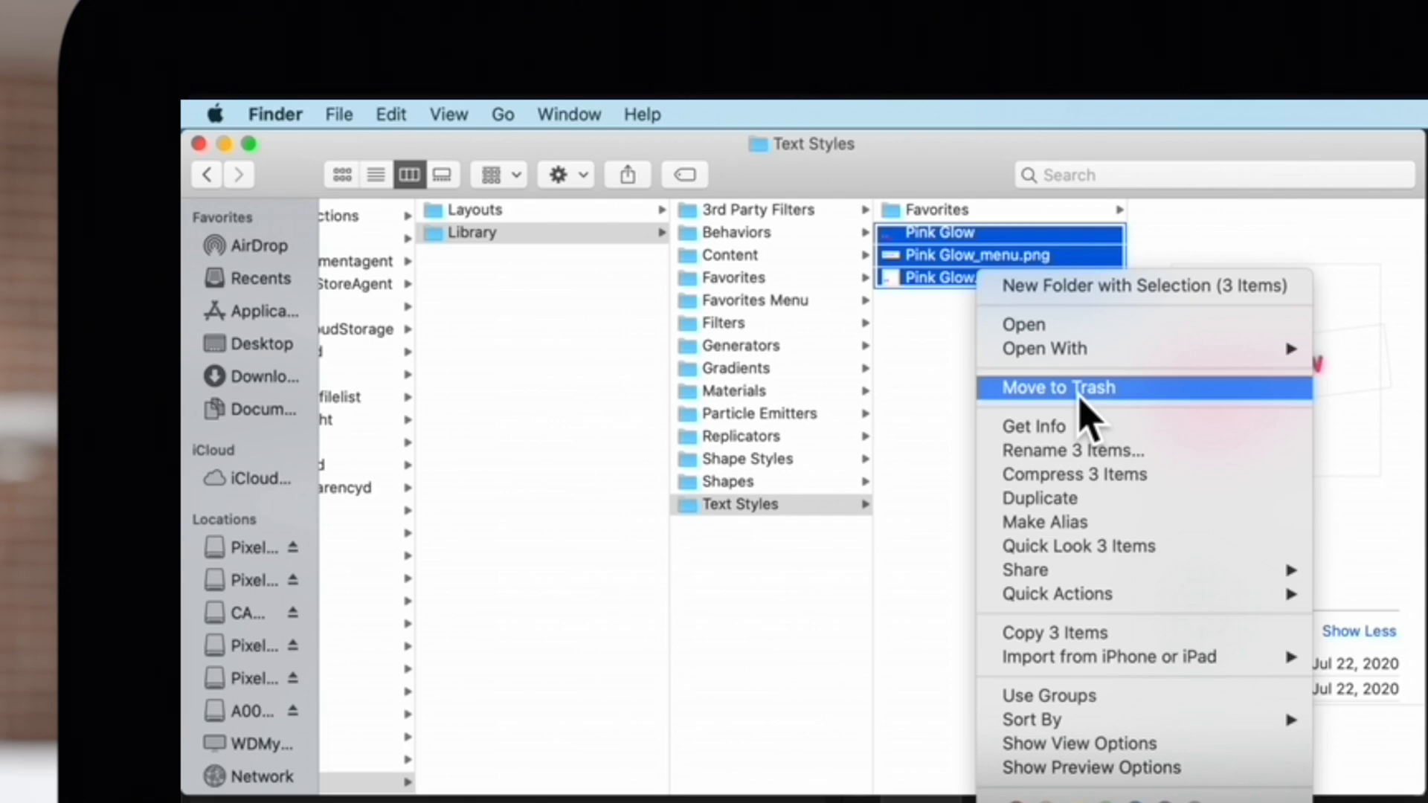
pyautogui.click(1058, 387)
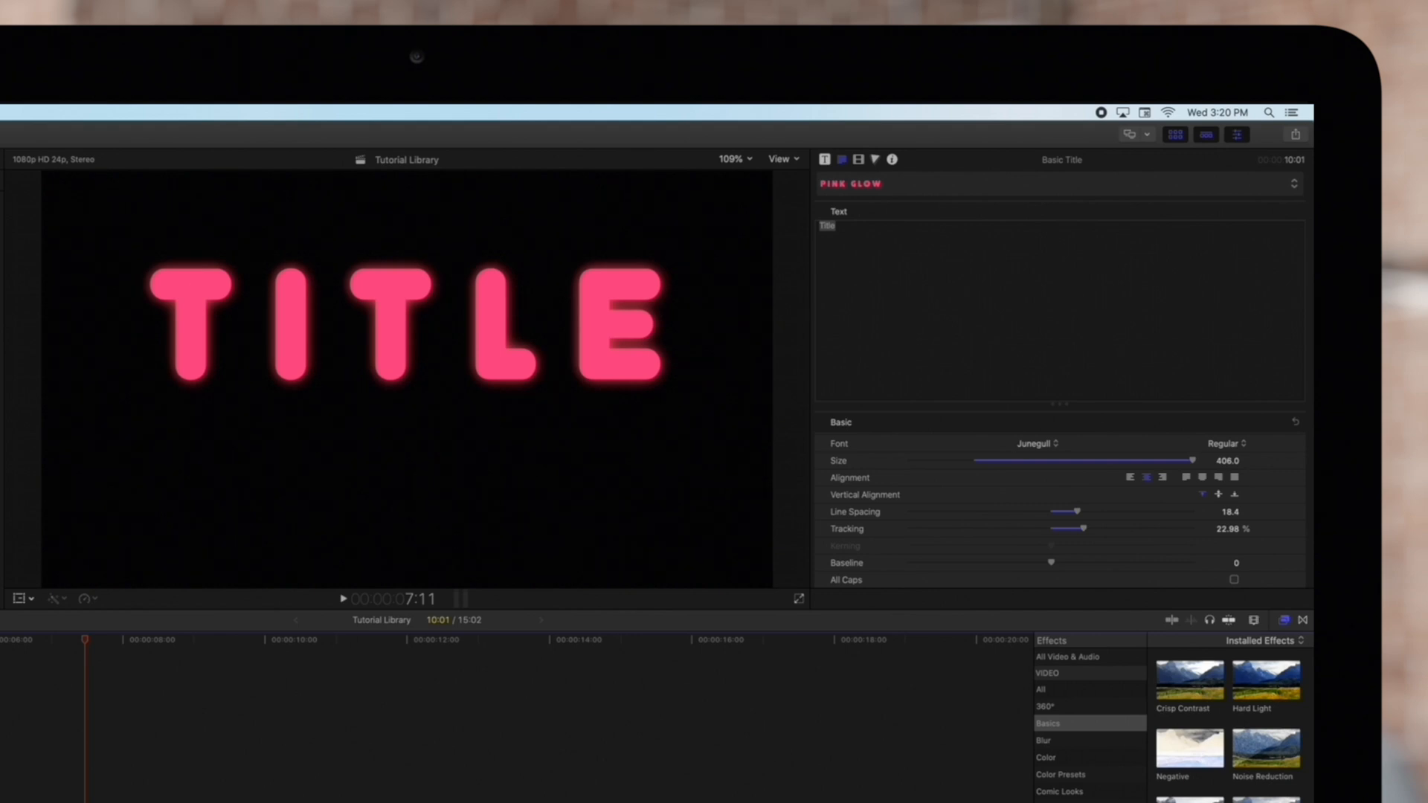
pyautogui.moveTo(925, 195)
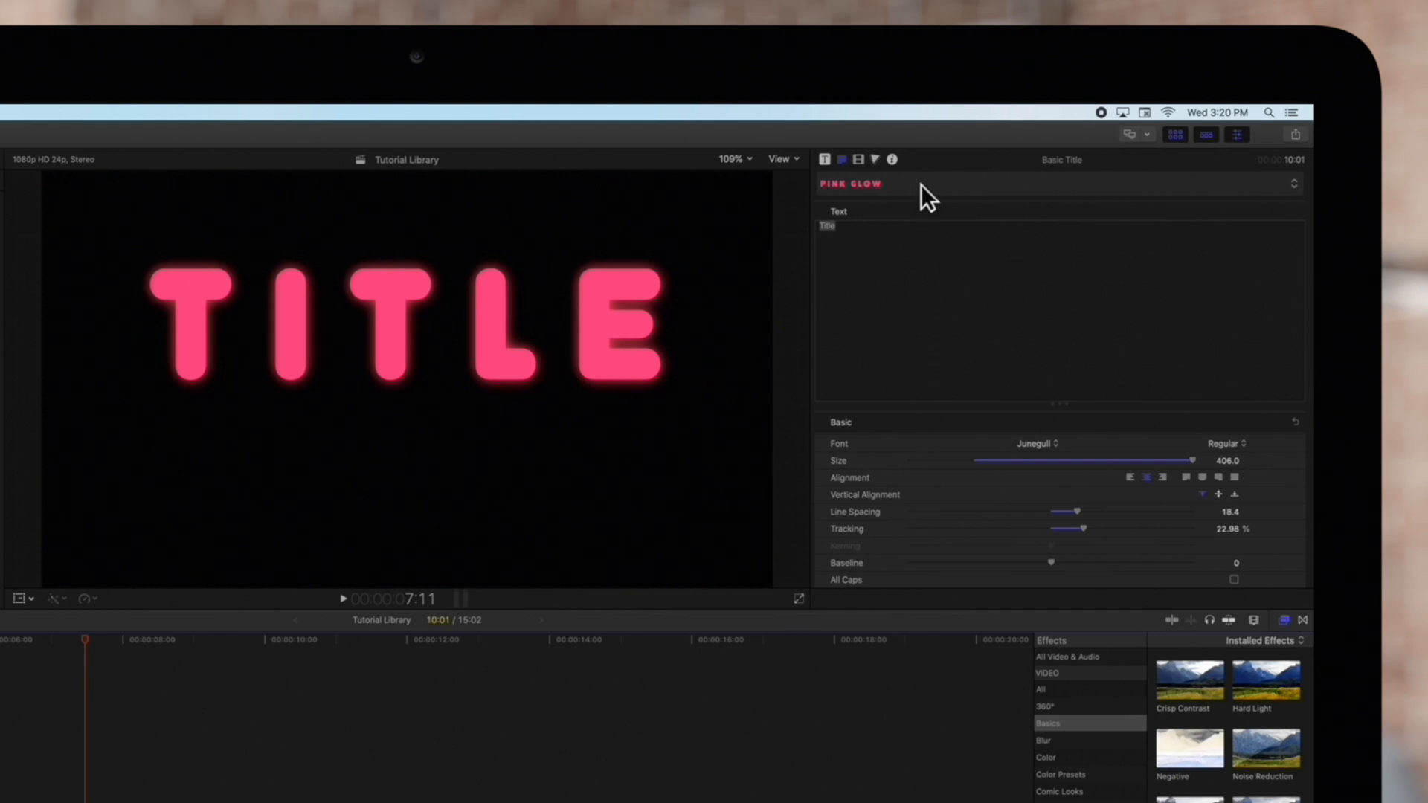
pyautogui.click(1286, 183)
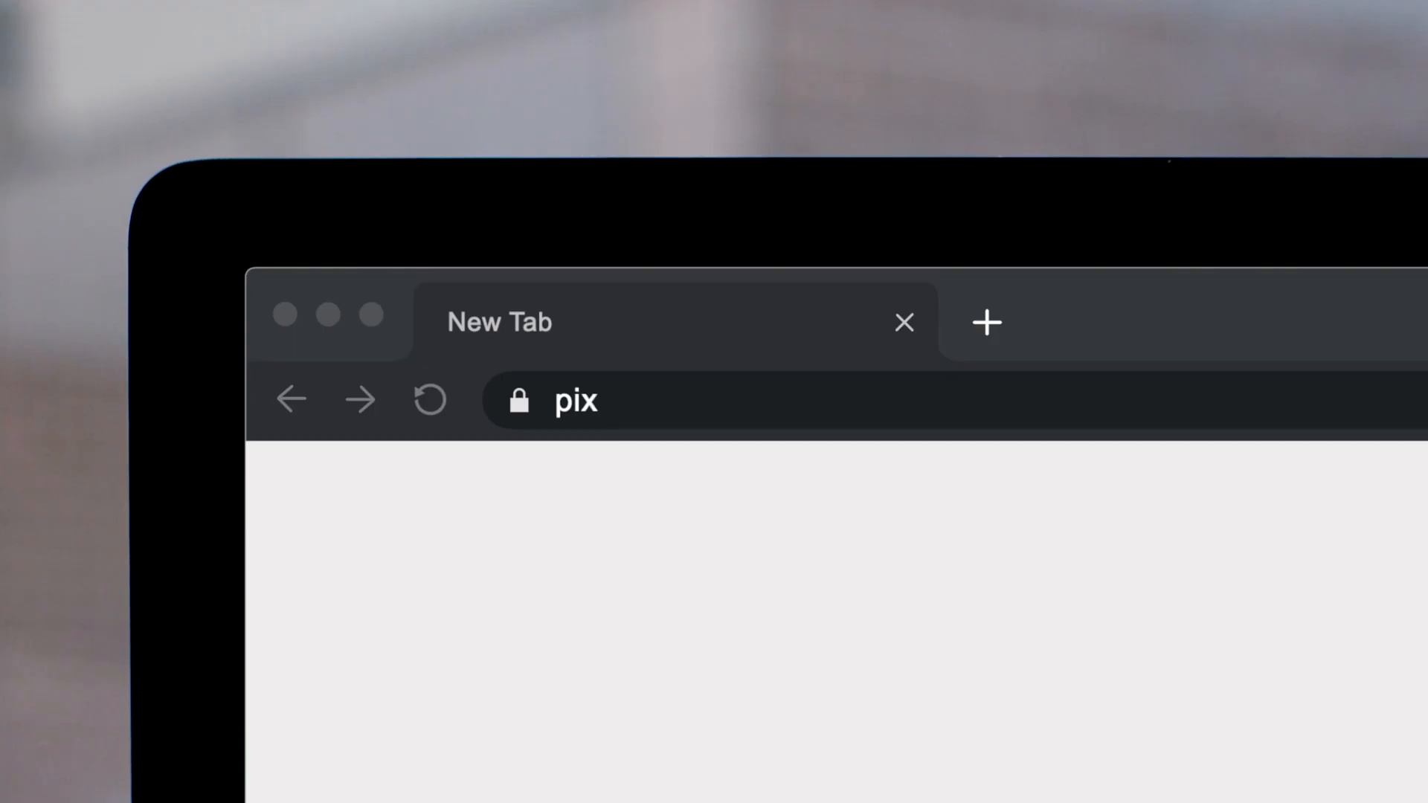
# Step: Go to pixelfilmstudios.com and scroll through its Final Cut Pro X plugin catalogue
pyautogui.write('elfilmstudios.com')
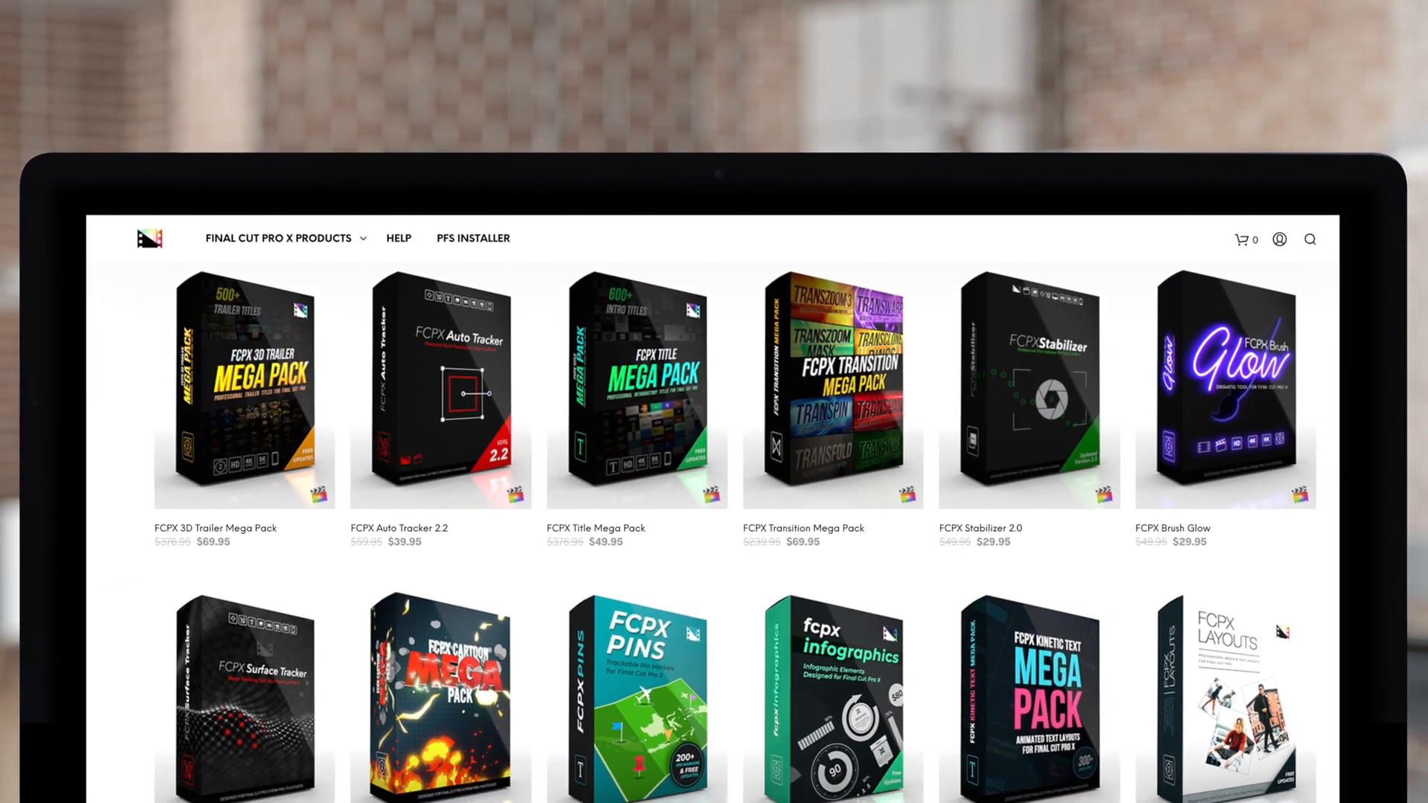
pyautogui.scroll(-3)
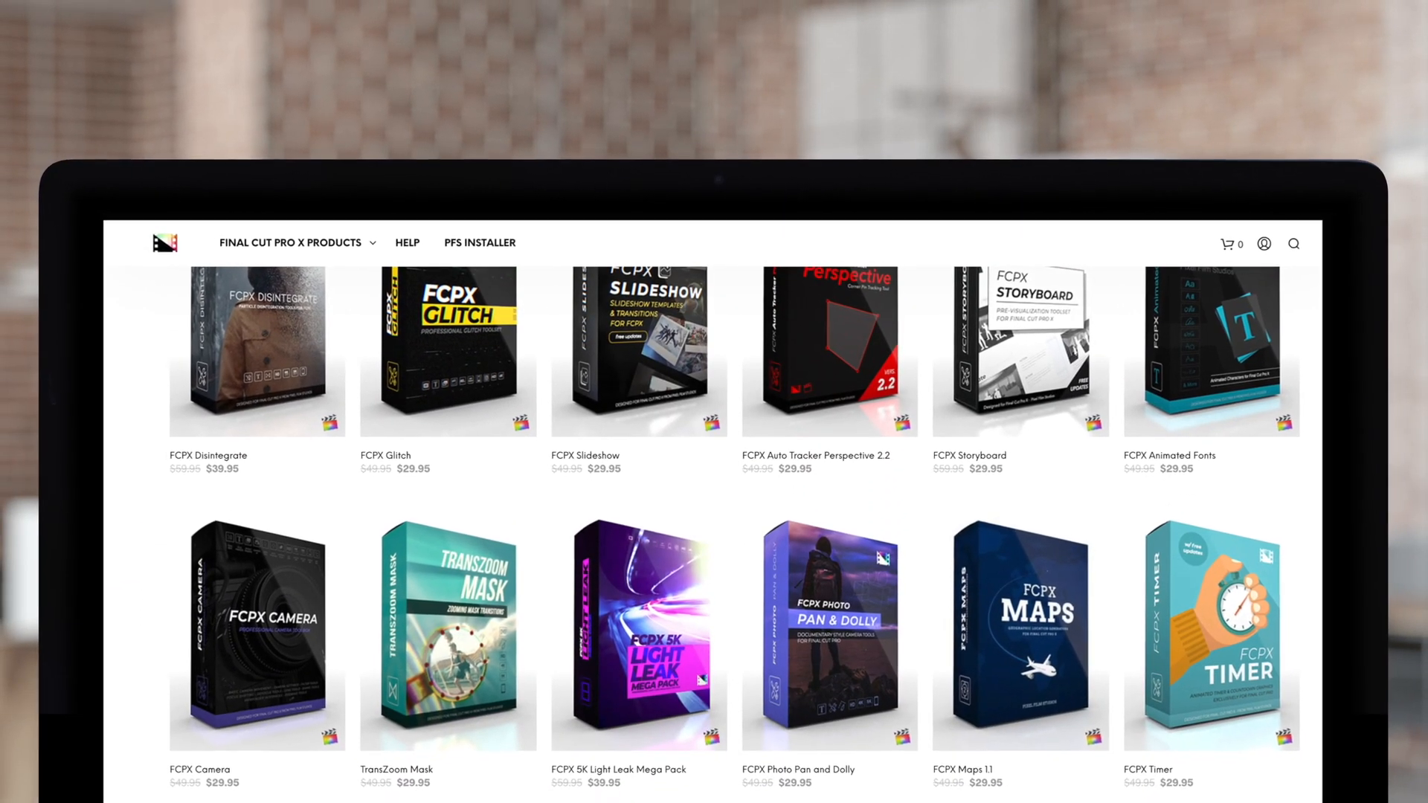